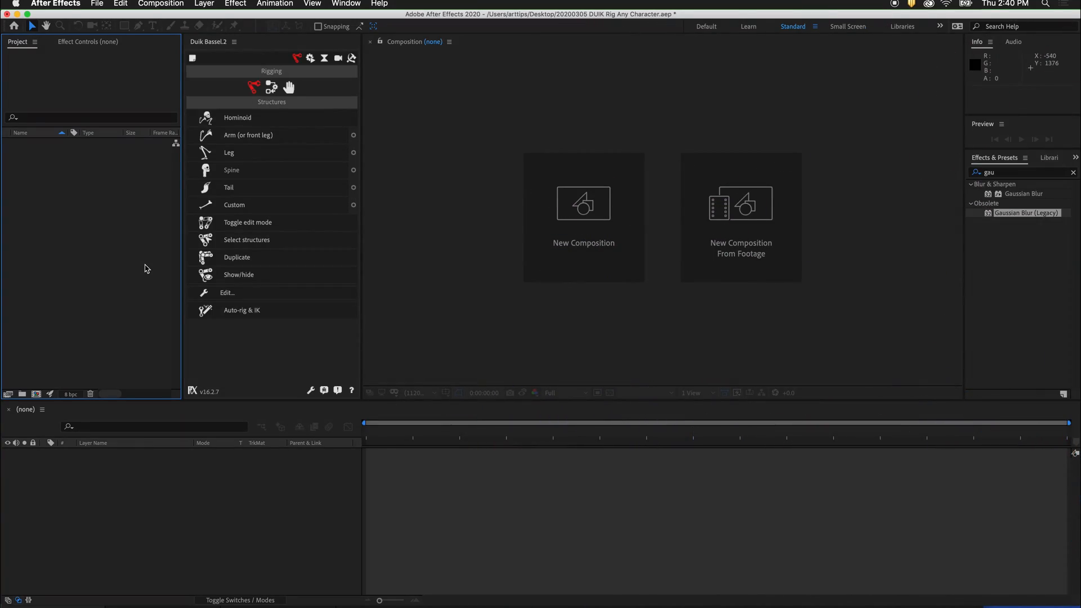
mouse_move(87, 211)
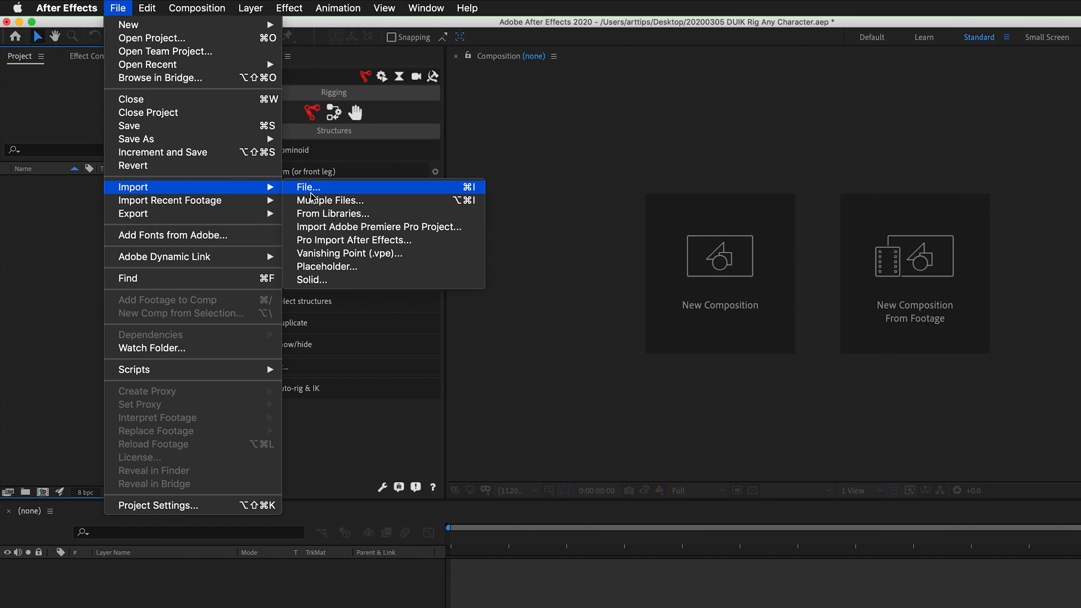
Step: Import Coconut Thing.psd as a composition with its layers folder
click(307, 187)
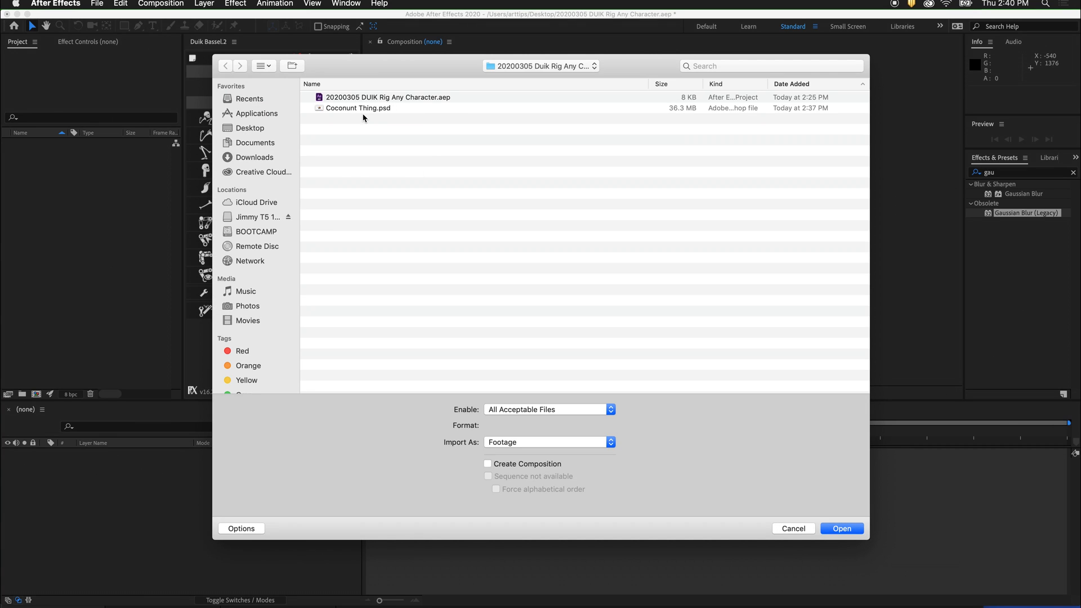
click(358, 108)
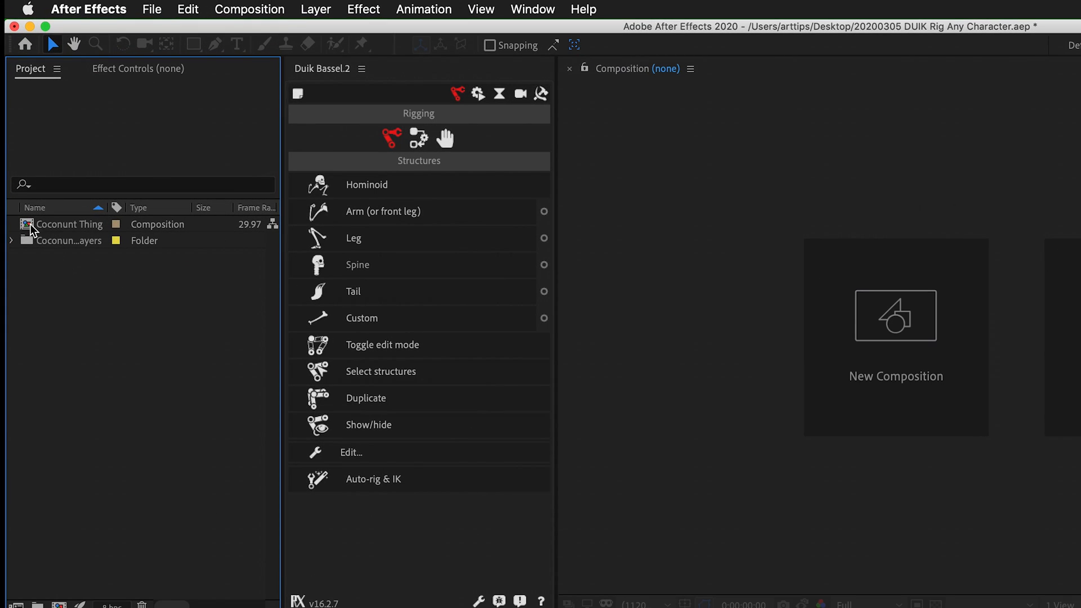
Step: In the Coconut Thing comp, create a Duik digitigrade leg structure (thigh, calf, foot, claws)
double_click(69, 224)
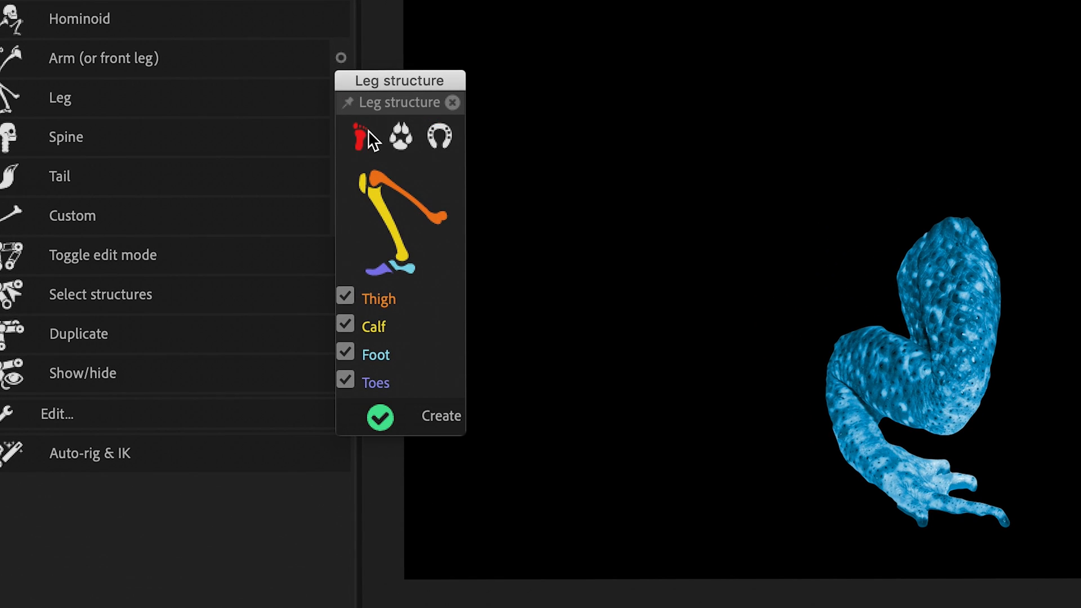
click(400, 136)
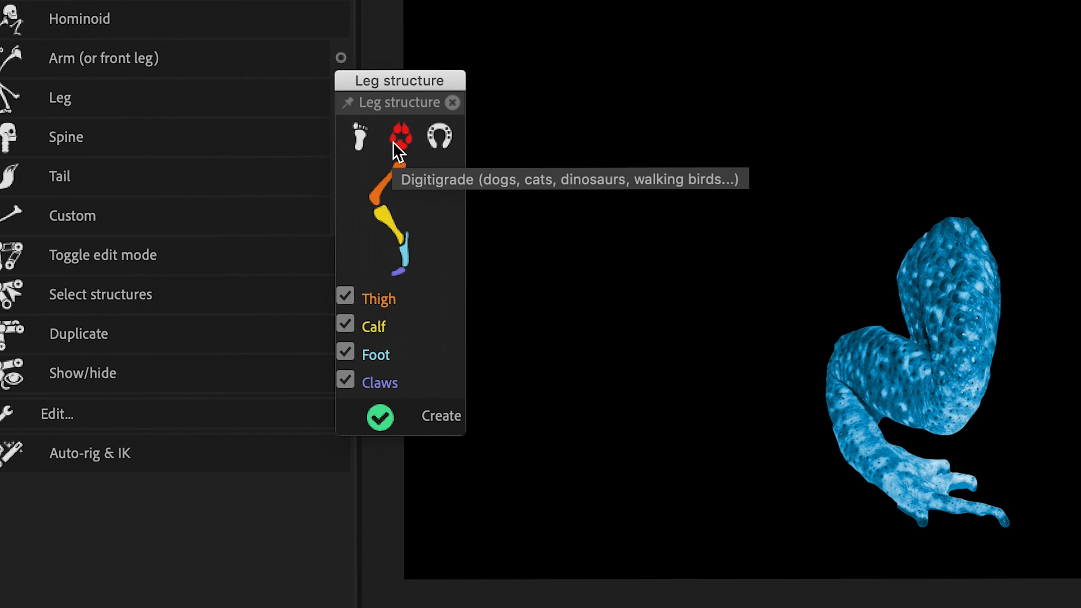
mouse_move(423, 255)
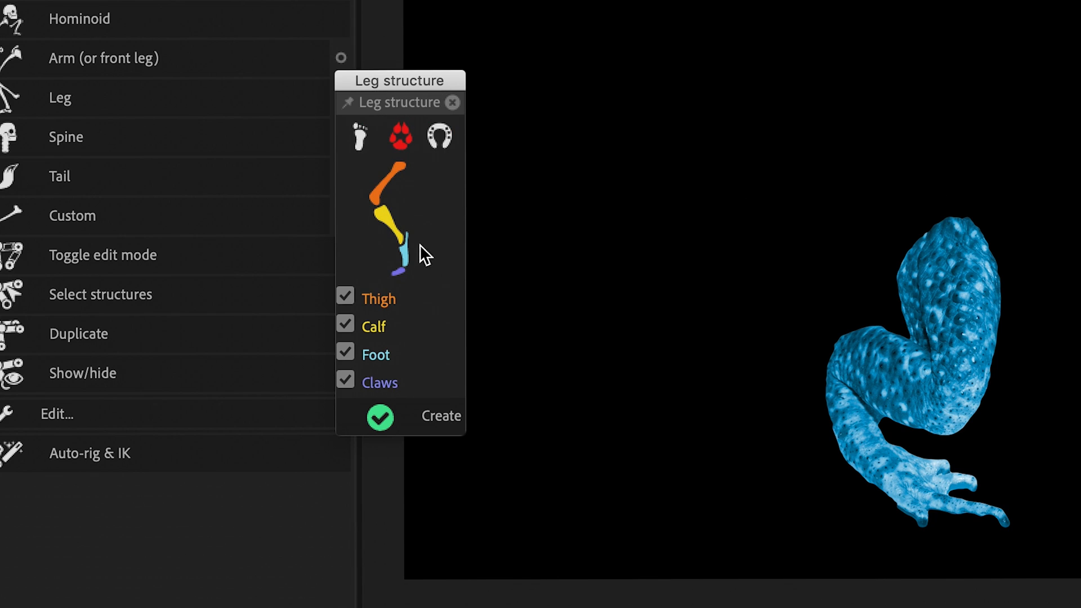
click(380, 416)
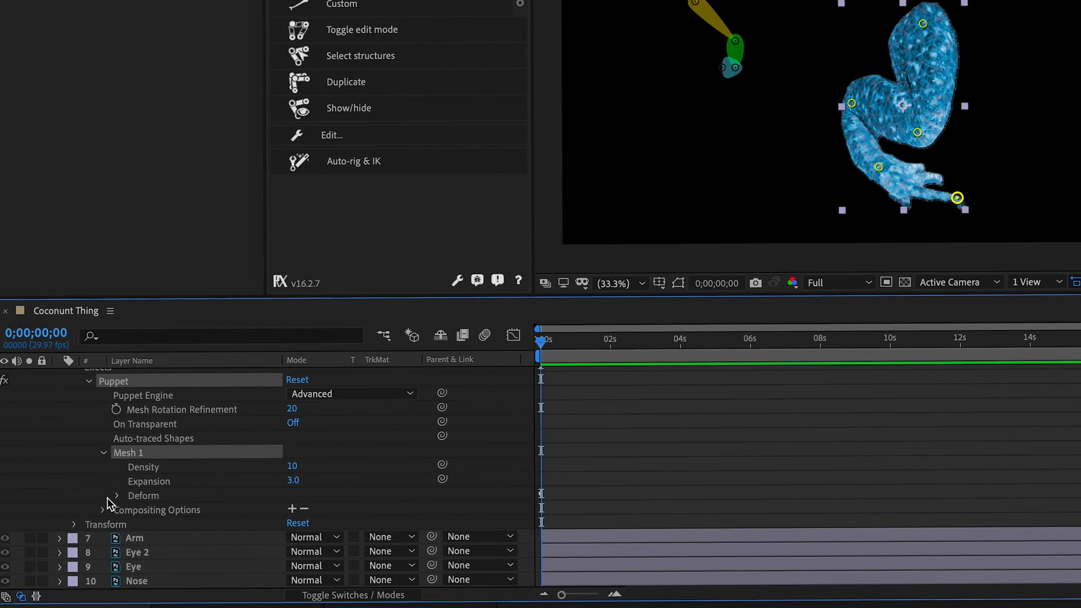
Step: Reveal the leg's puppet pins and rename Puppet Pin 5 to Tiptoe
click(115, 495)
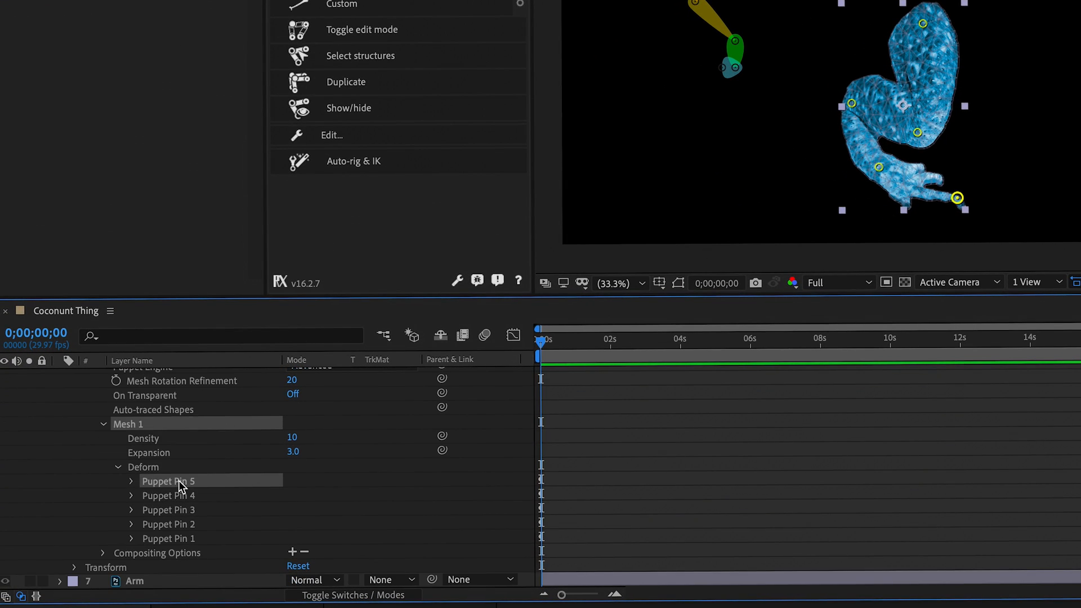
double_click(169, 481)
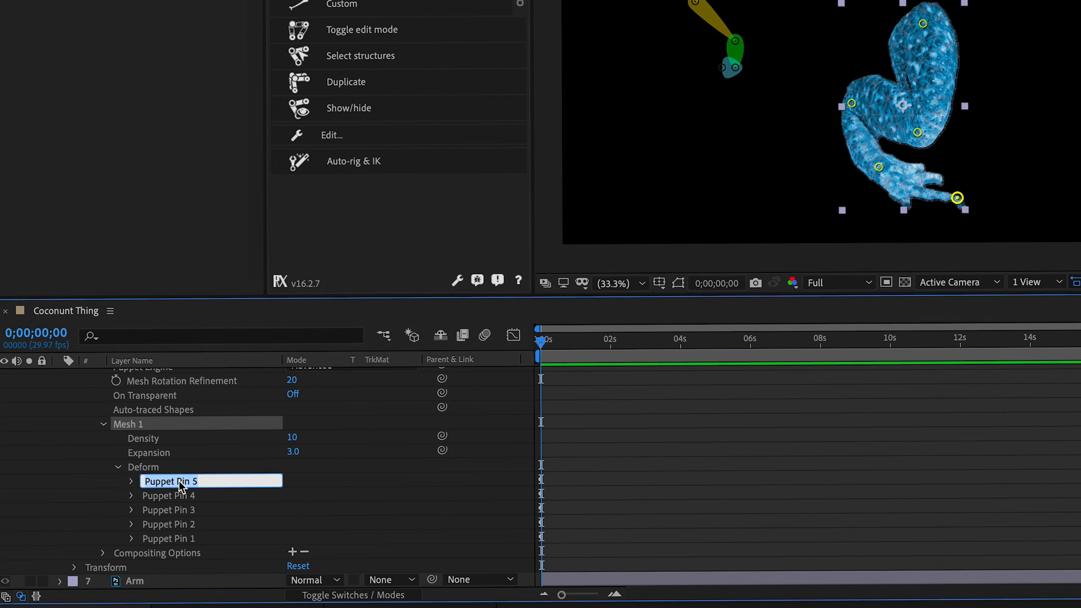
text(Tip)
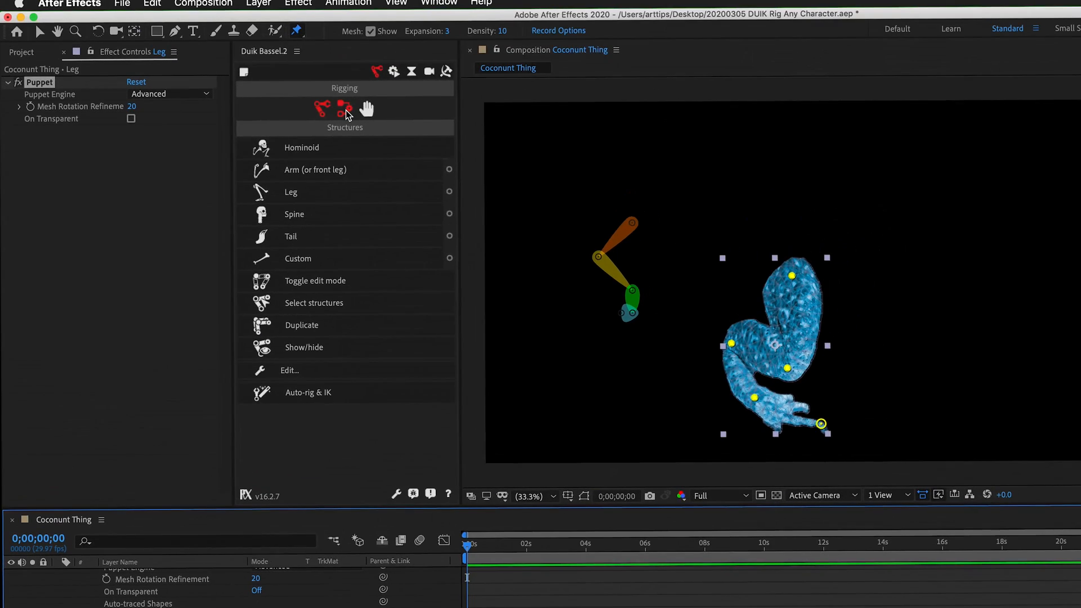
Step: Add Duik bones to the leg's pins, giving Tiptoe, Claws, Foot, Calf and Thigh bone layers
click(345, 108)
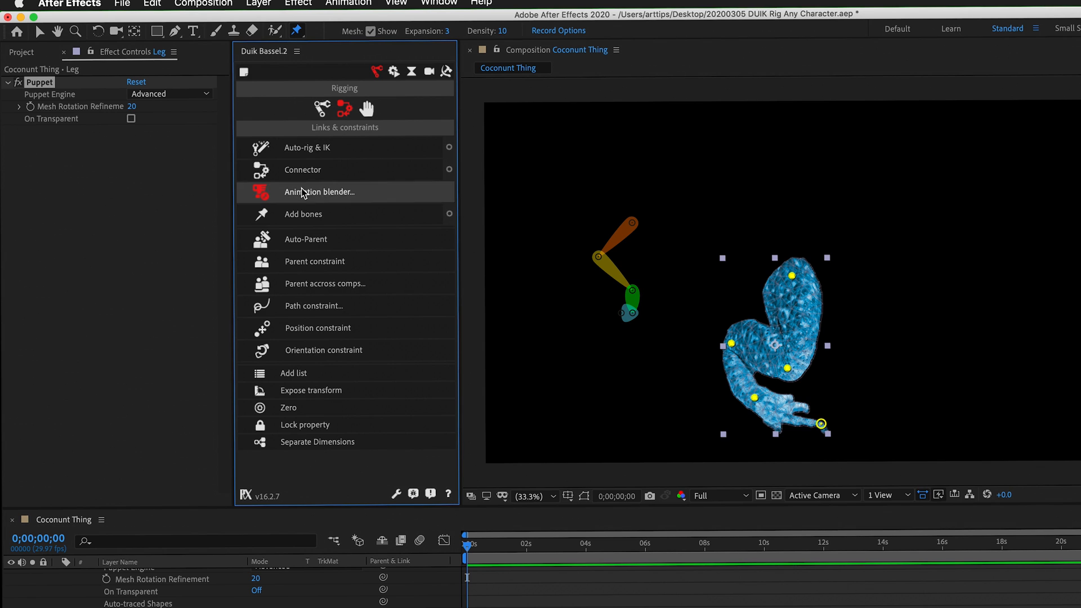
click(302, 214)
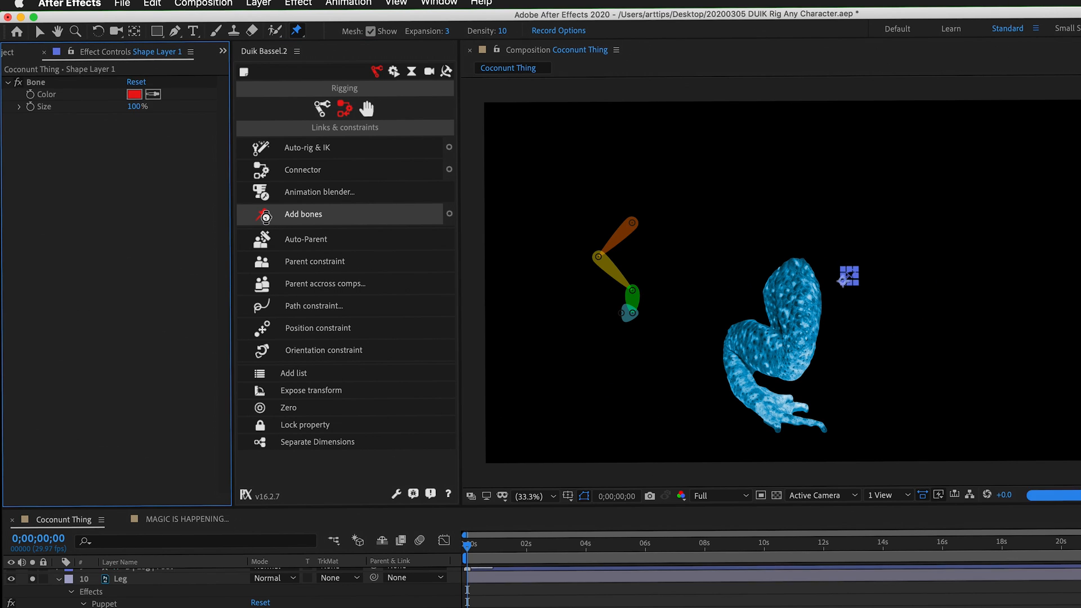
click(303, 214)
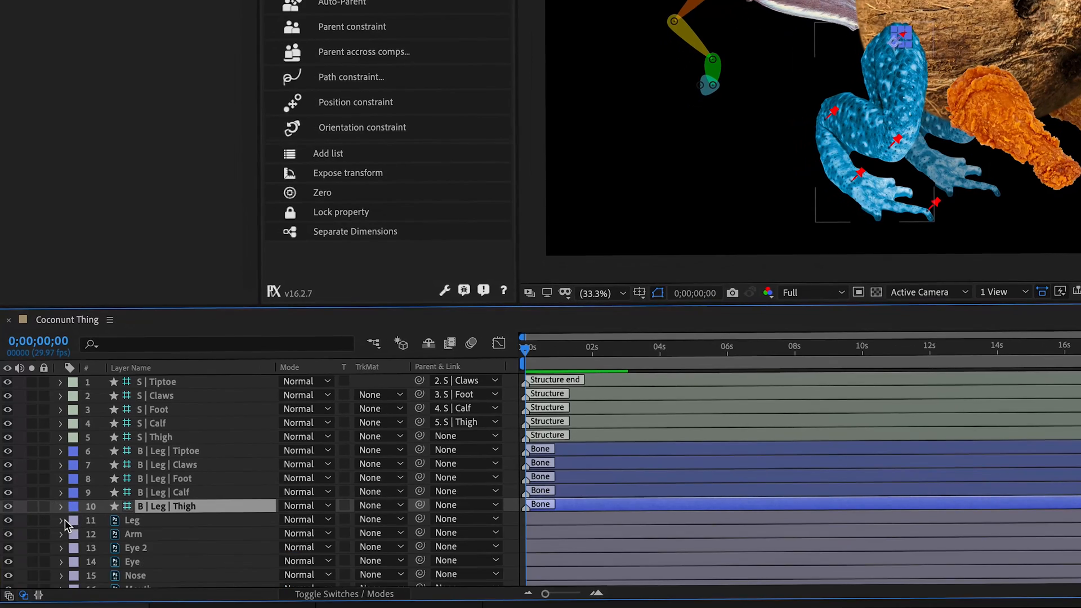
scroll(down, 3)
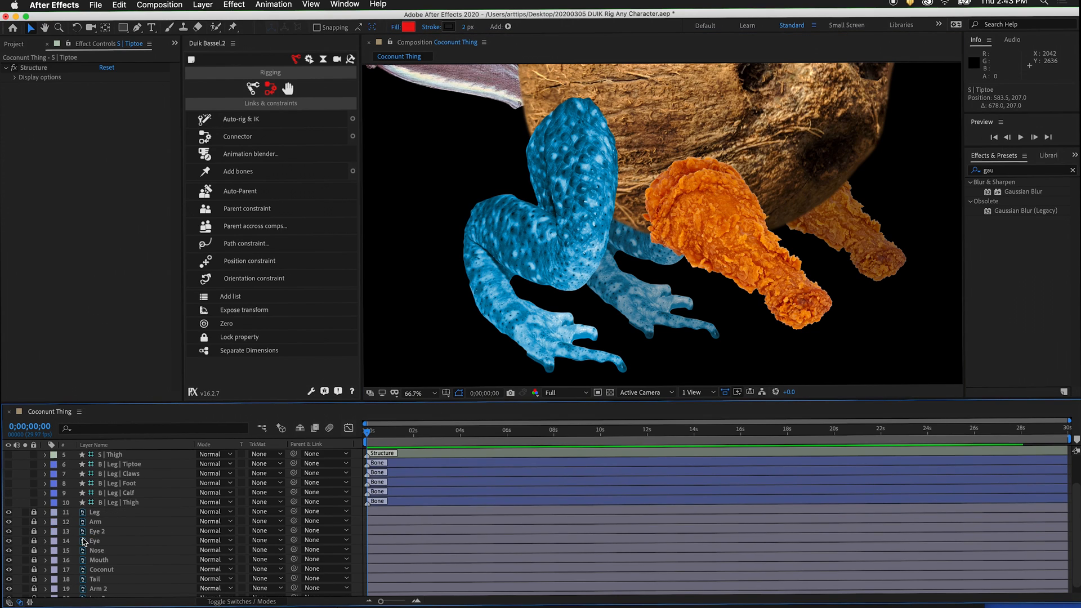
Step: Rename Leg 2's puppet pins Tiptoe 2, Claws 2, Foot 2, Calf 2 and Thigh 2
scroll(down, 3)
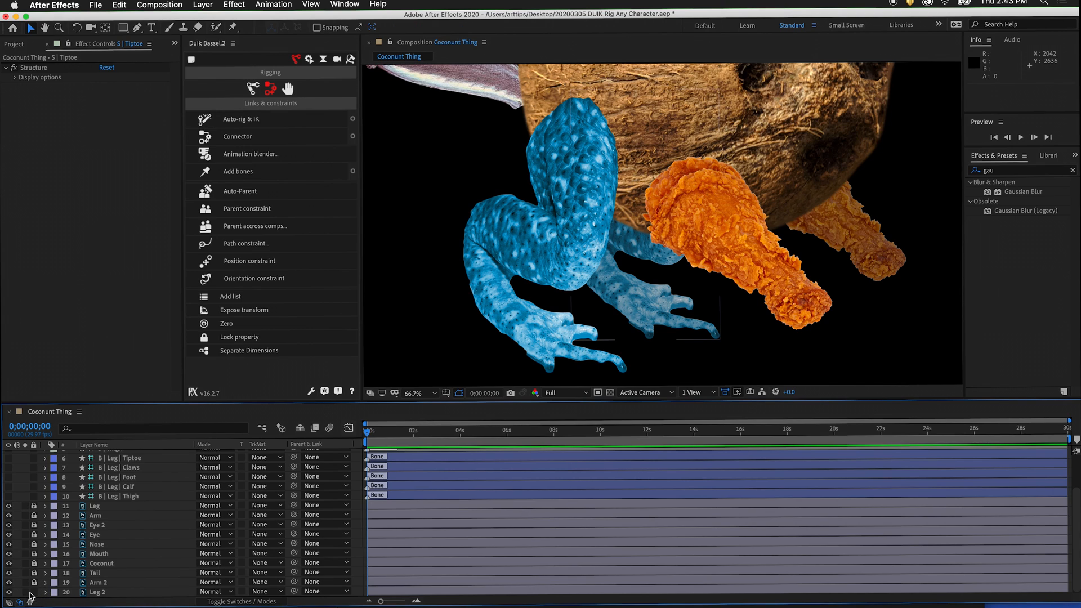
click(231, 27)
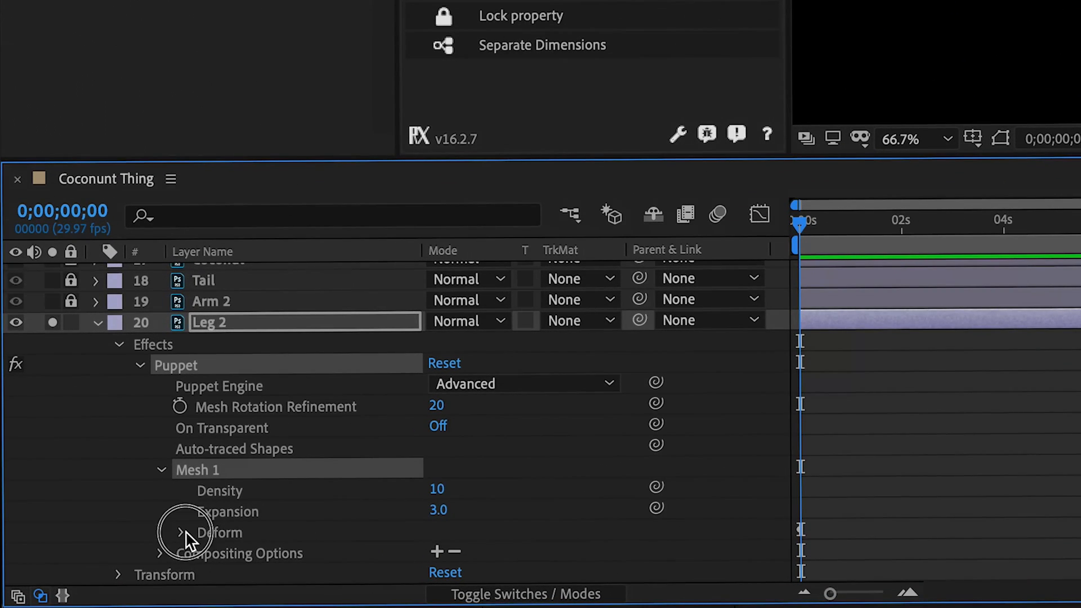
click(181, 532)
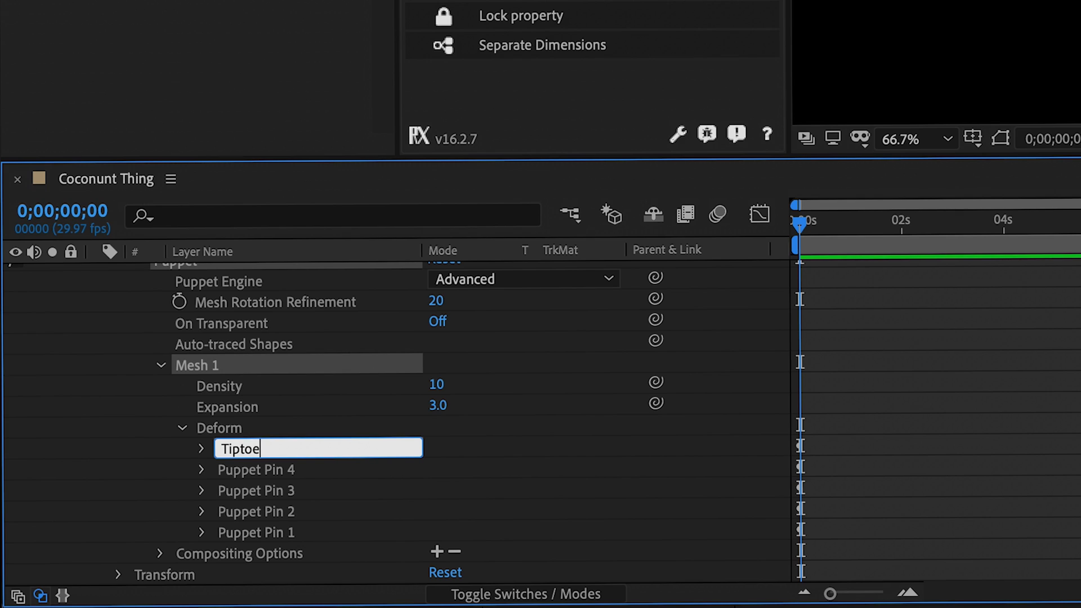
text(Clasw)
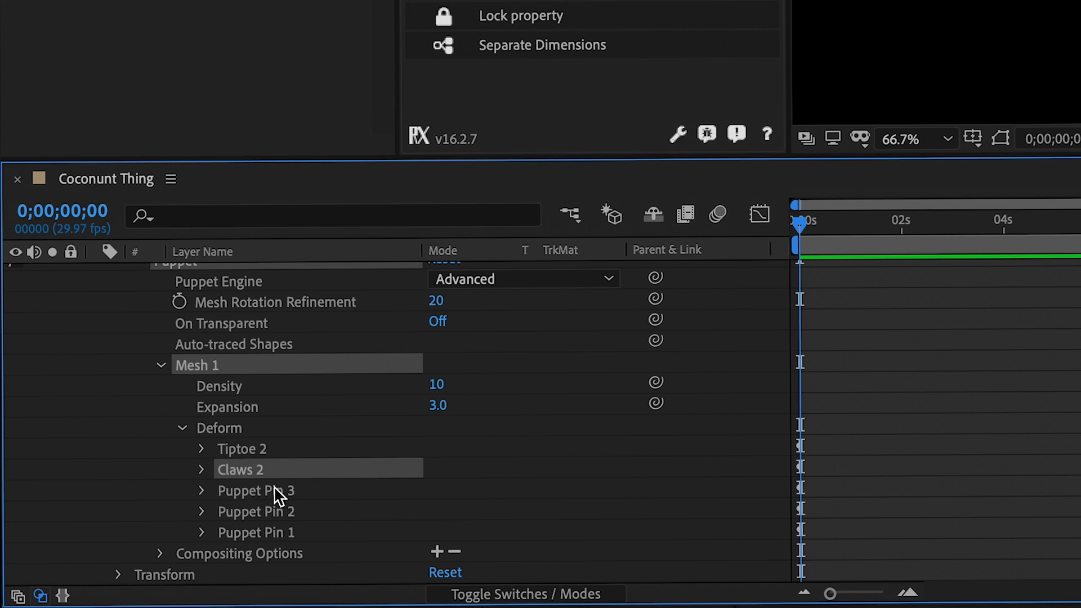
double_click(256, 511)
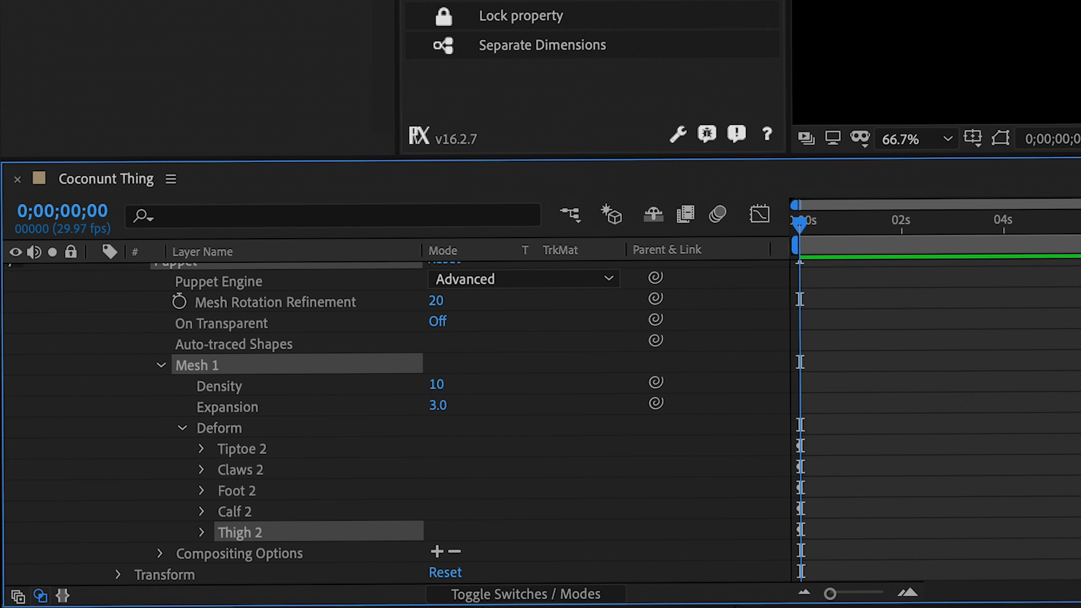
mouse_move(279, 492)
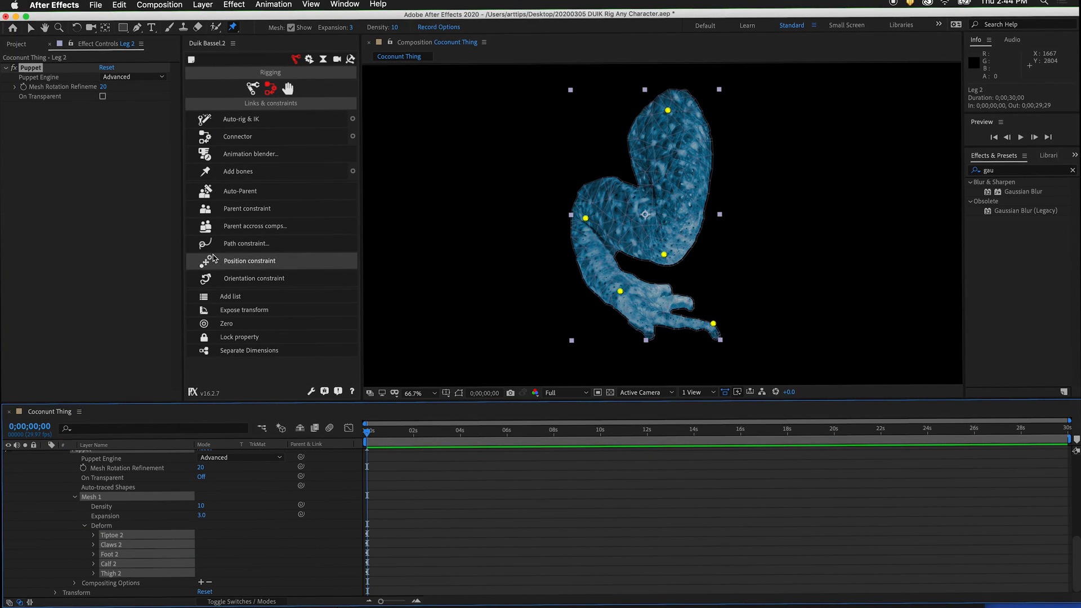
Step: Add bones Tiptoe 2 through Thigh 2 to Leg 2 and create a second leg structure
click(237, 172)
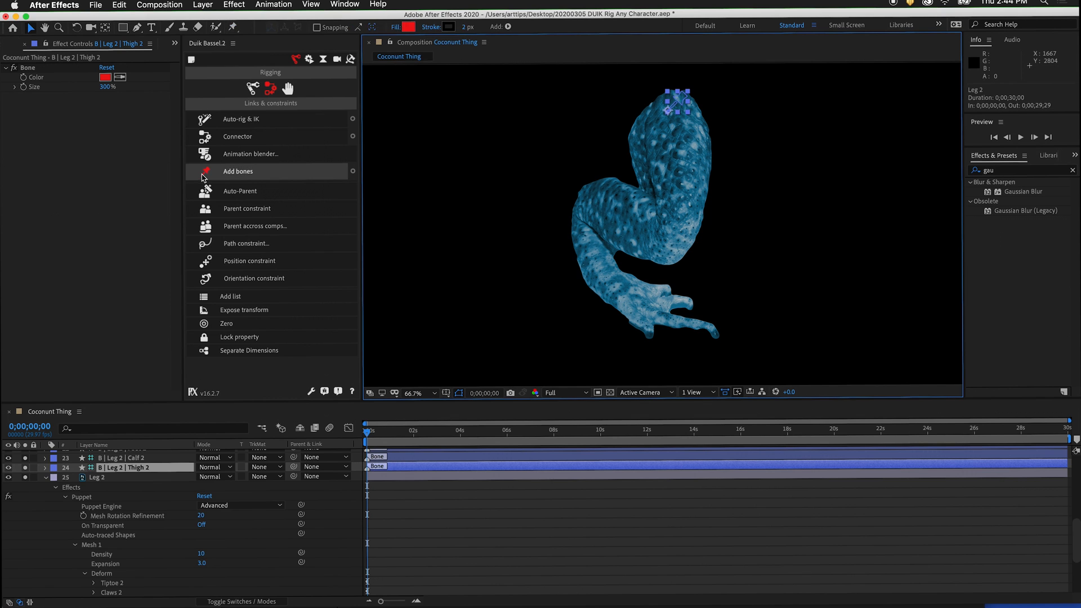
click(237, 171)
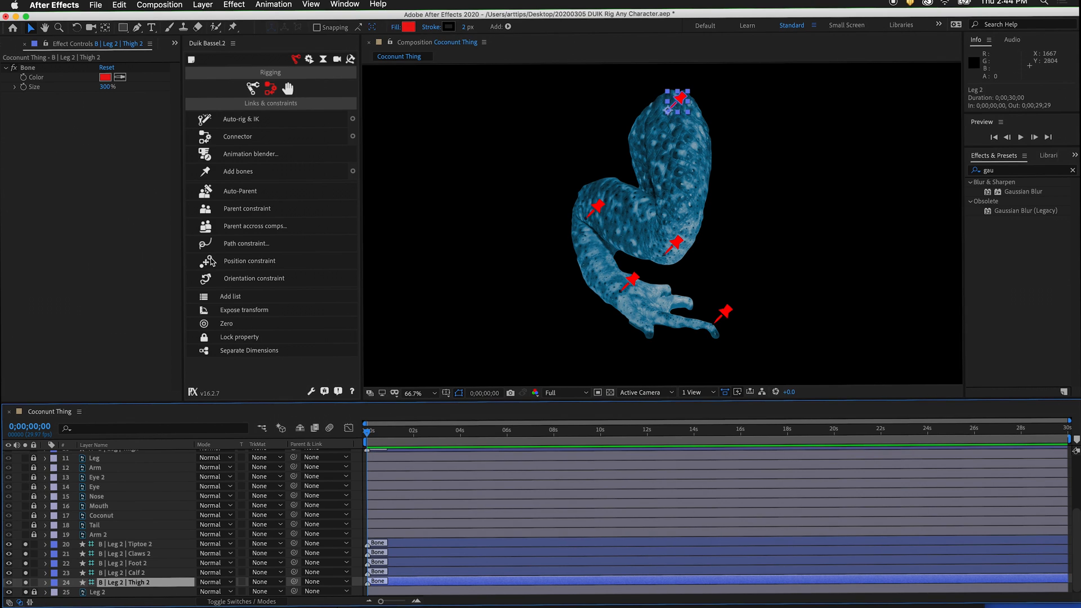
click(270, 88)
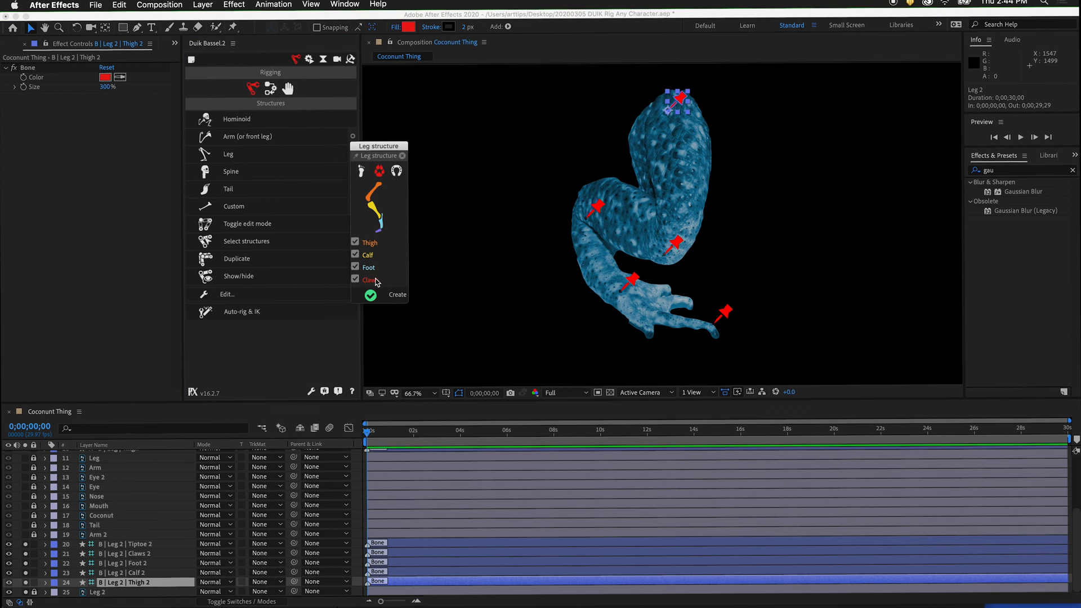
click(388, 293)
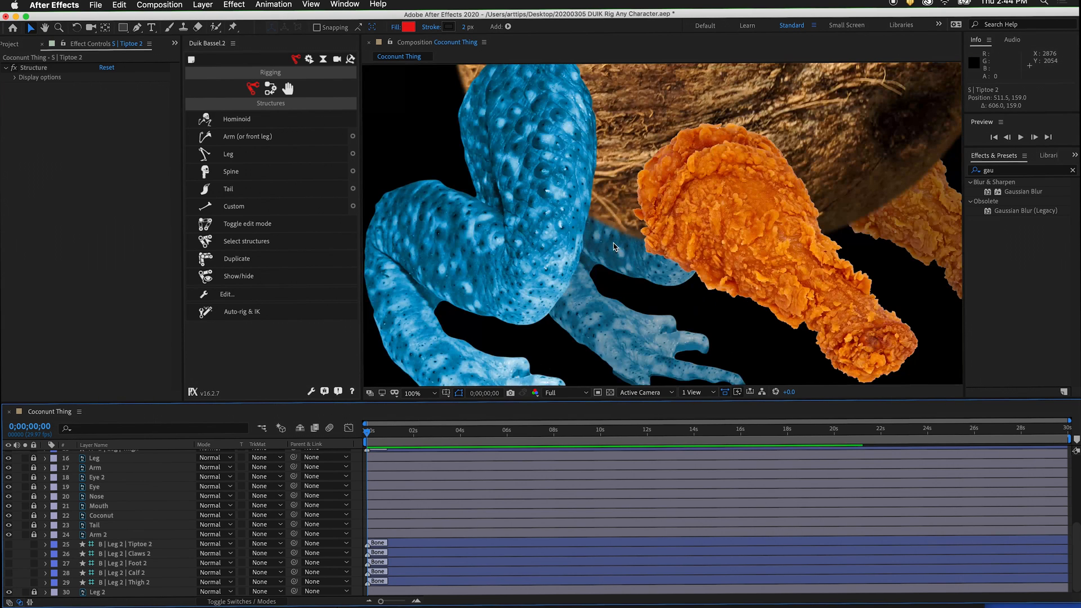
Step: Solo the drumstick Arm layer with four puppet pins Armtip, Hand, Forearm and Arm
click(412, 392)
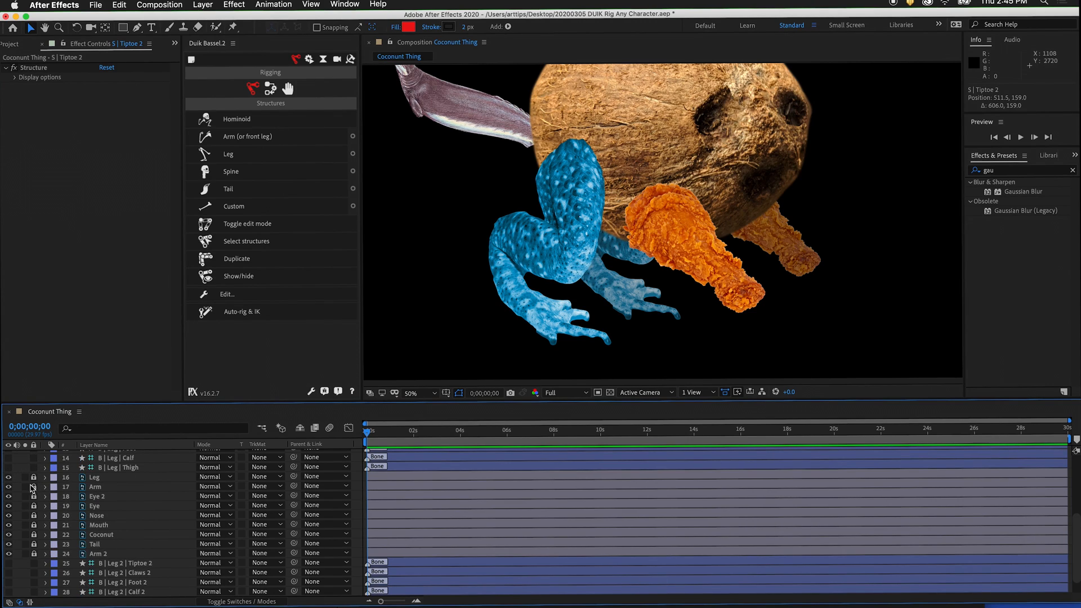
click(8, 487)
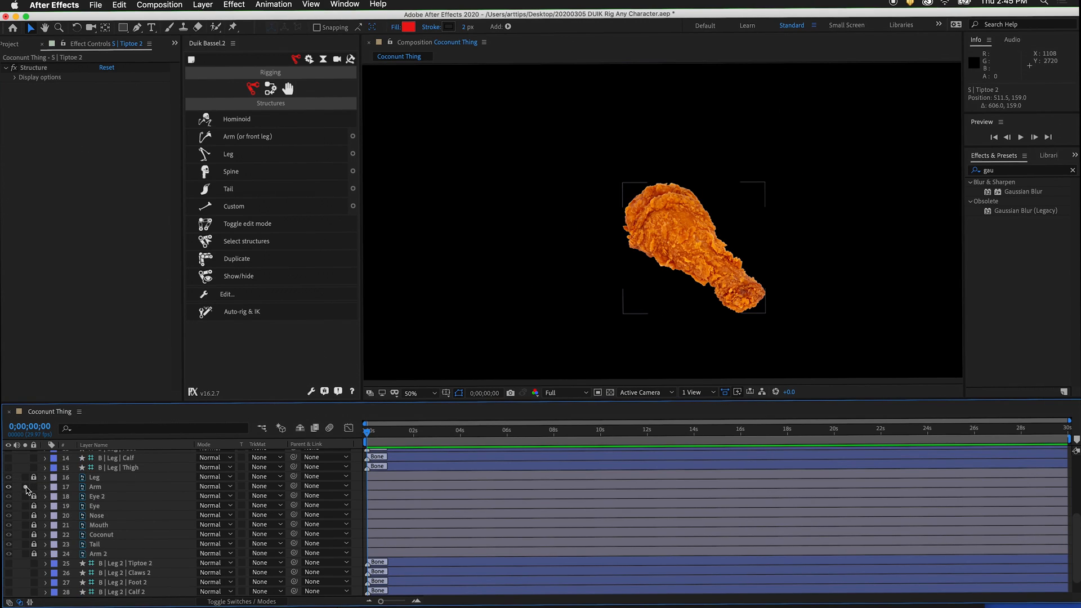
mouse_move(205, 188)
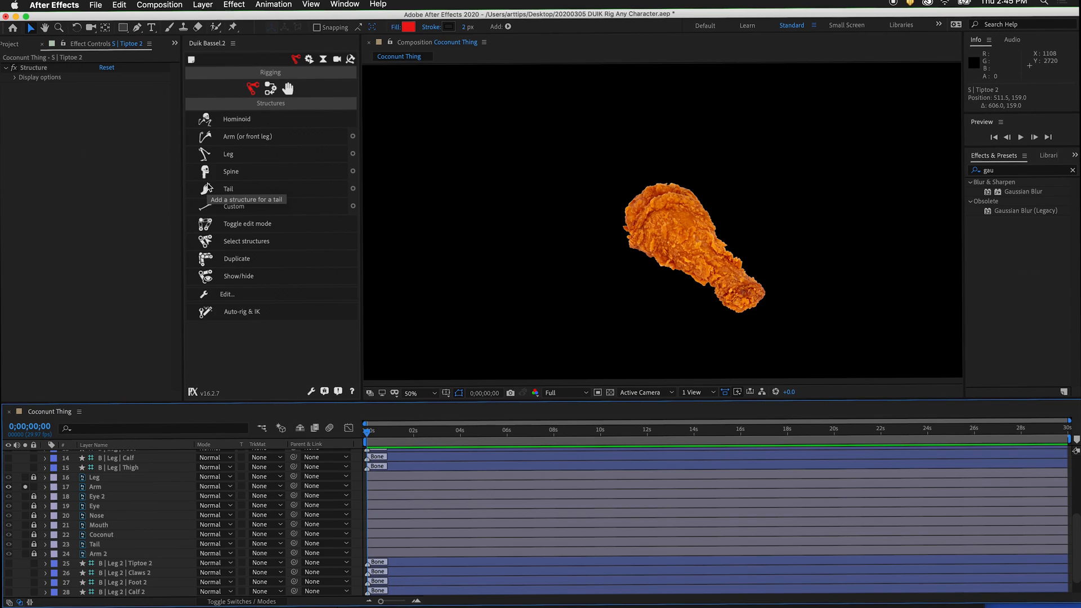
mouse_move(575, 192)
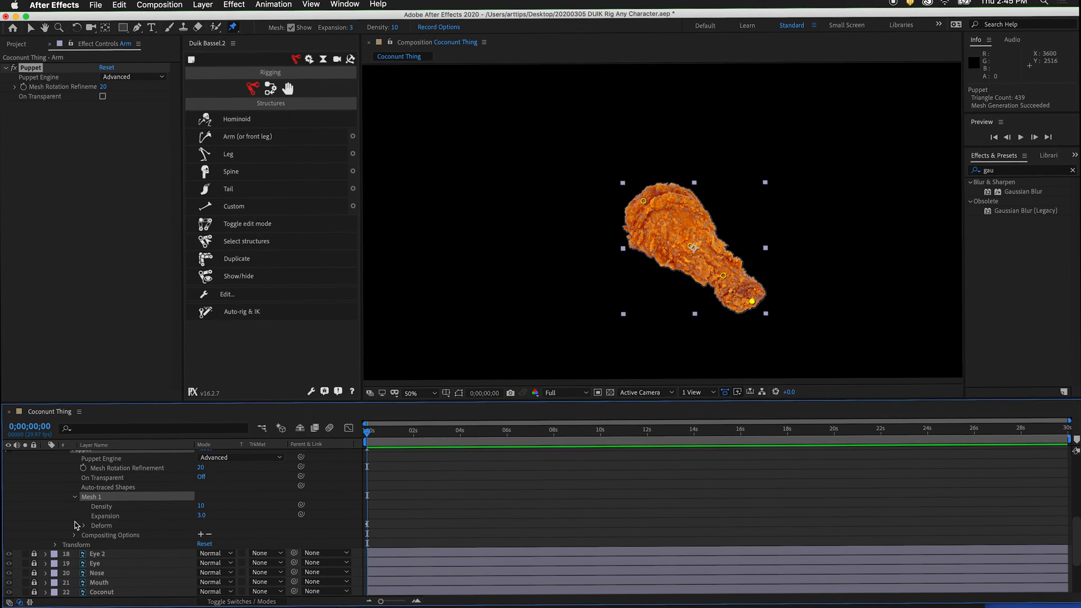
click(76, 526)
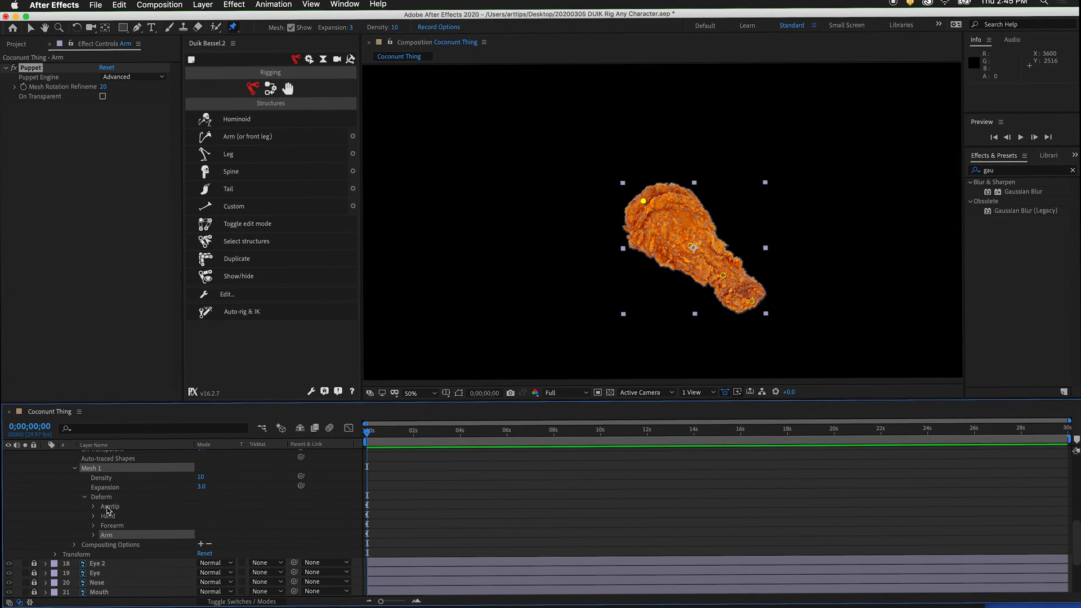
click(269, 88)
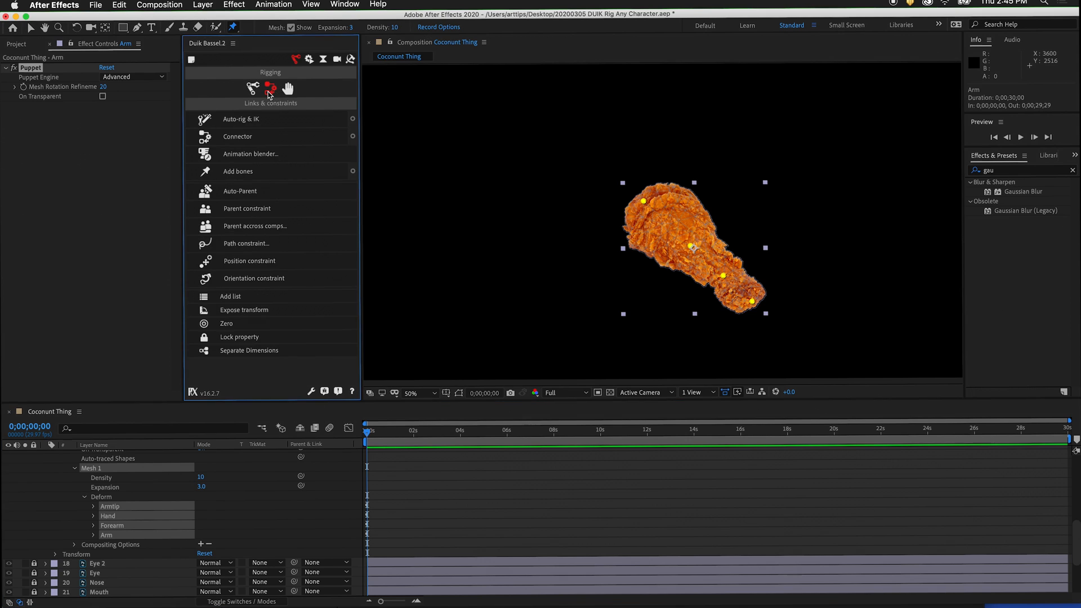
Step: Add bones Armtip, Hand, Forearm and Arm, create an arm structure and unsolo the layer
click(237, 171)
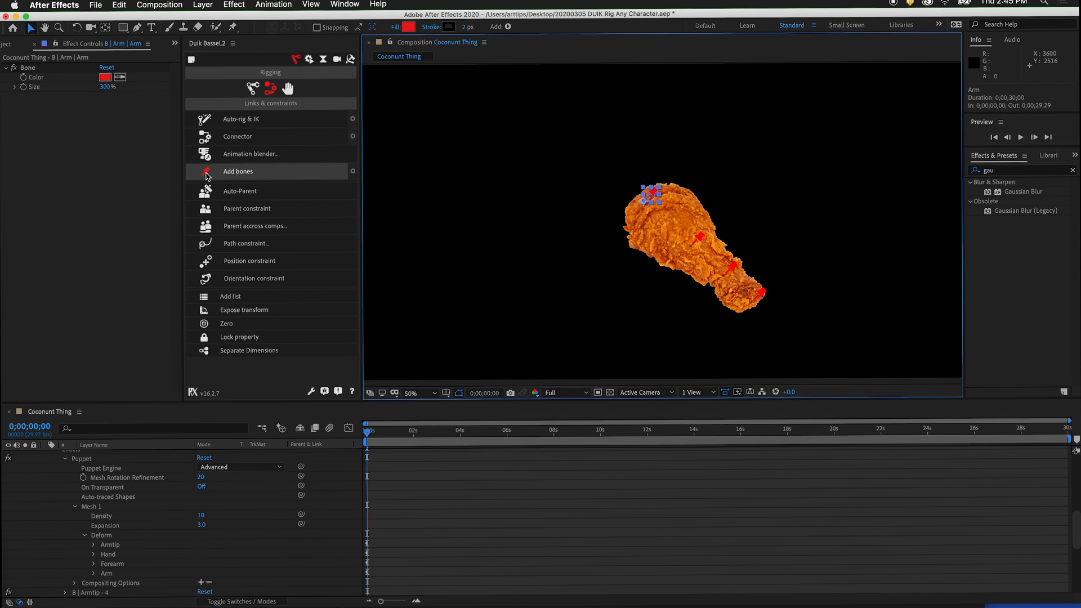
click(253, 88)
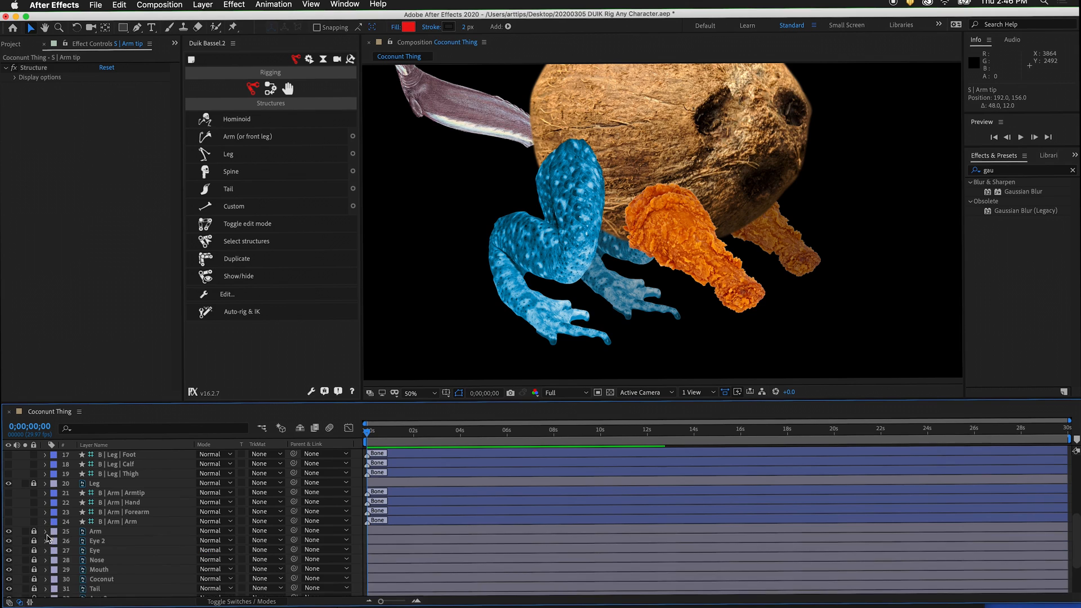
scroll(down, 3)
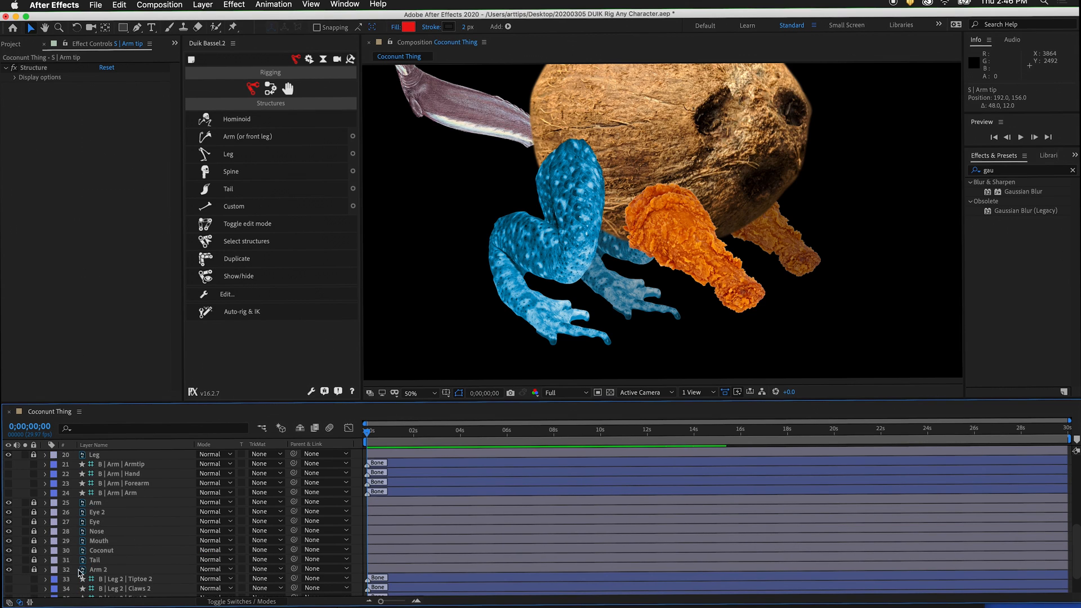
Step: Solo Arm 2 and reveal its pins Armtip 2, Hand 2, Forearm 2 and Arm 2
click(8, 570)
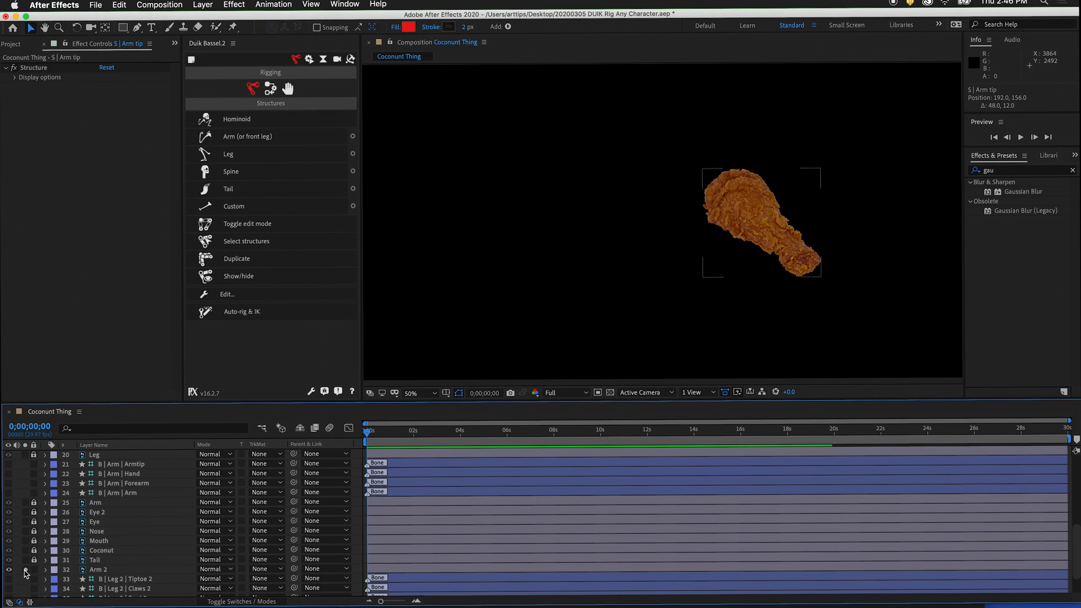
click(216, 26)
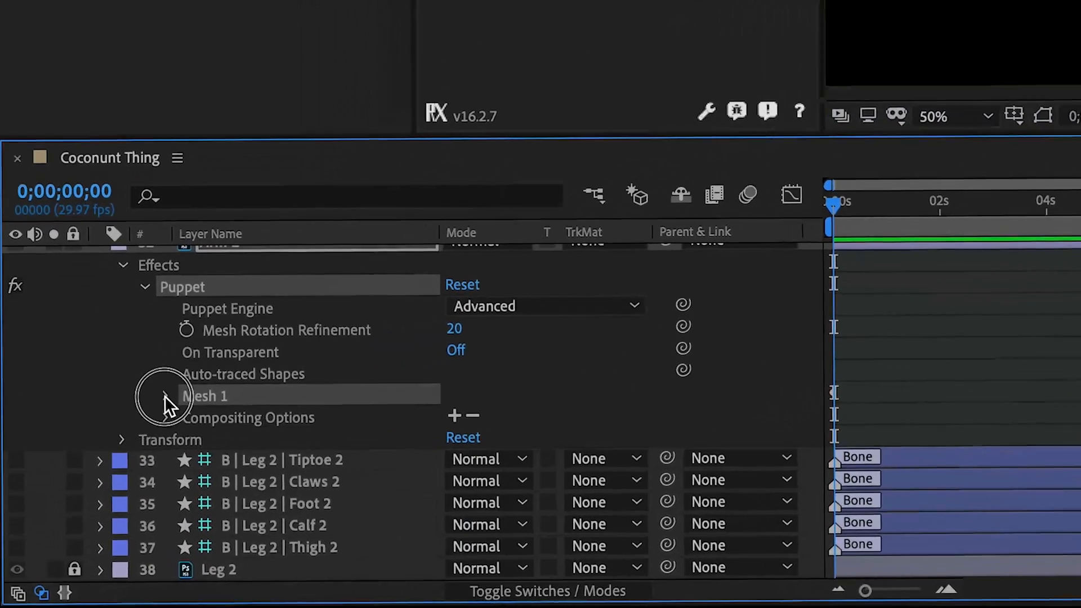
click(147, 395)
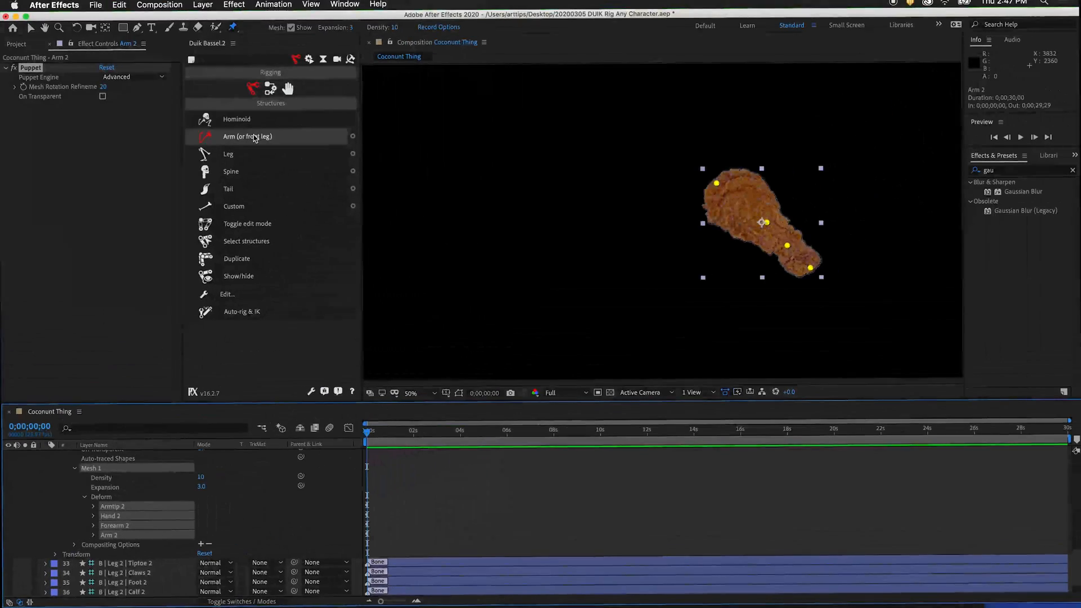
Step: Add bones Armtip 2 through Arm 2, create a second arm structure and show the whole character
click(269, 88)
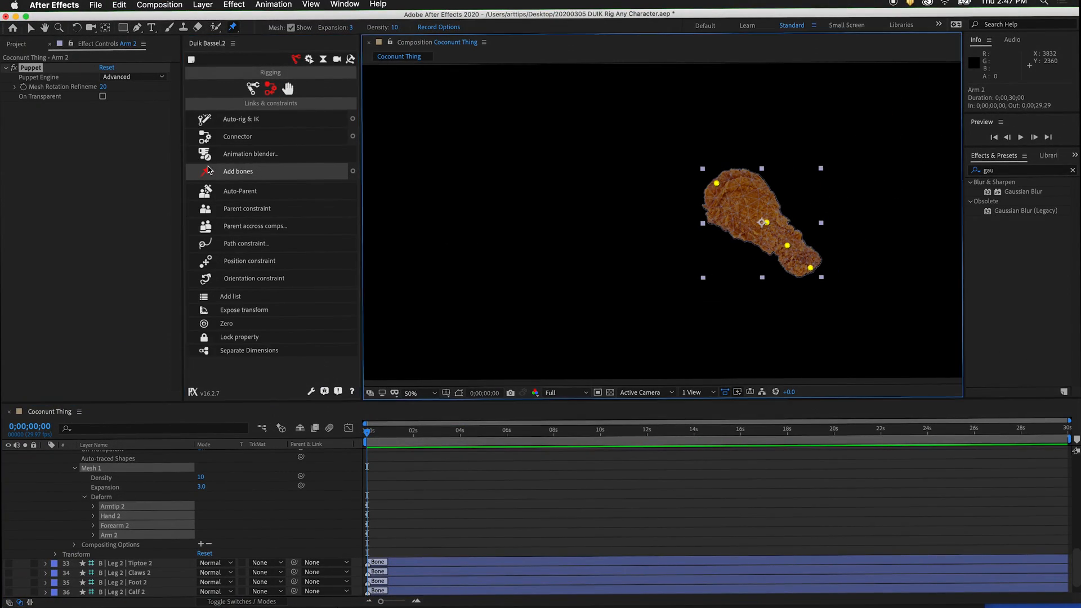
click(252, 87)
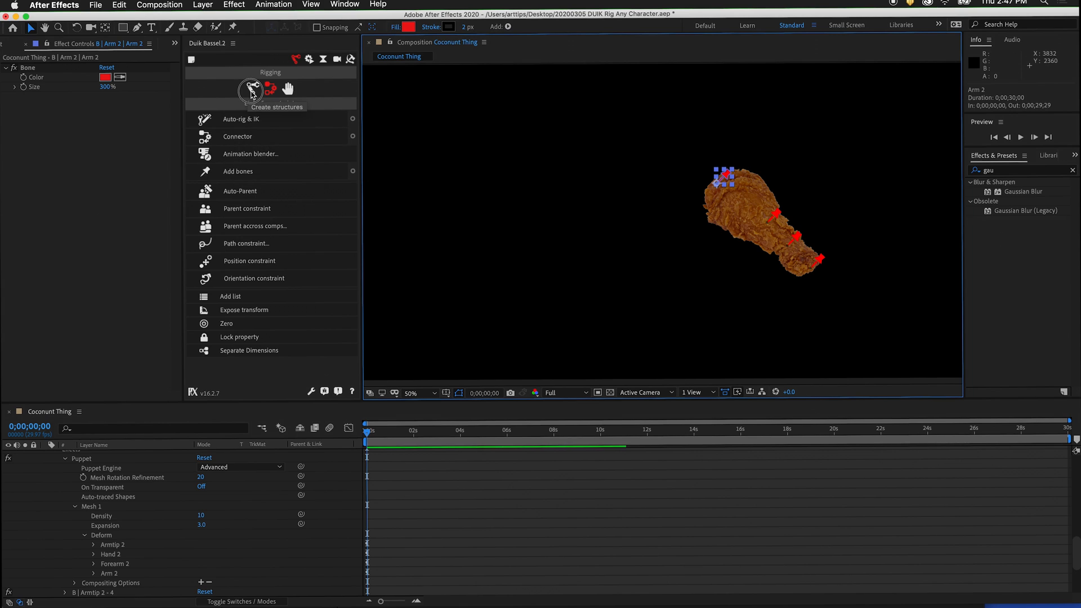
click(254, 88)
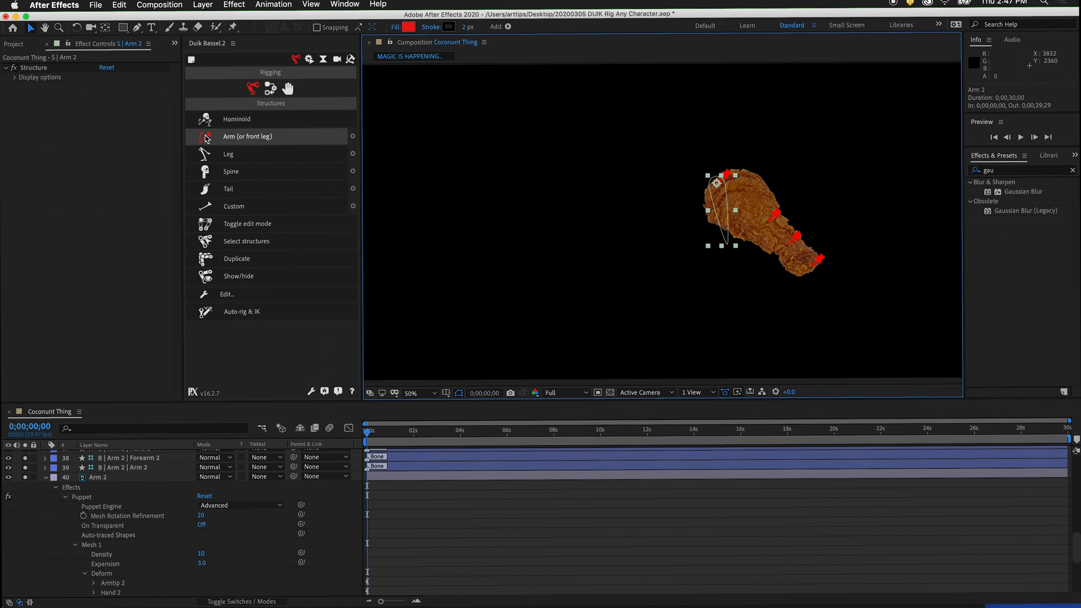
click(247, 136)
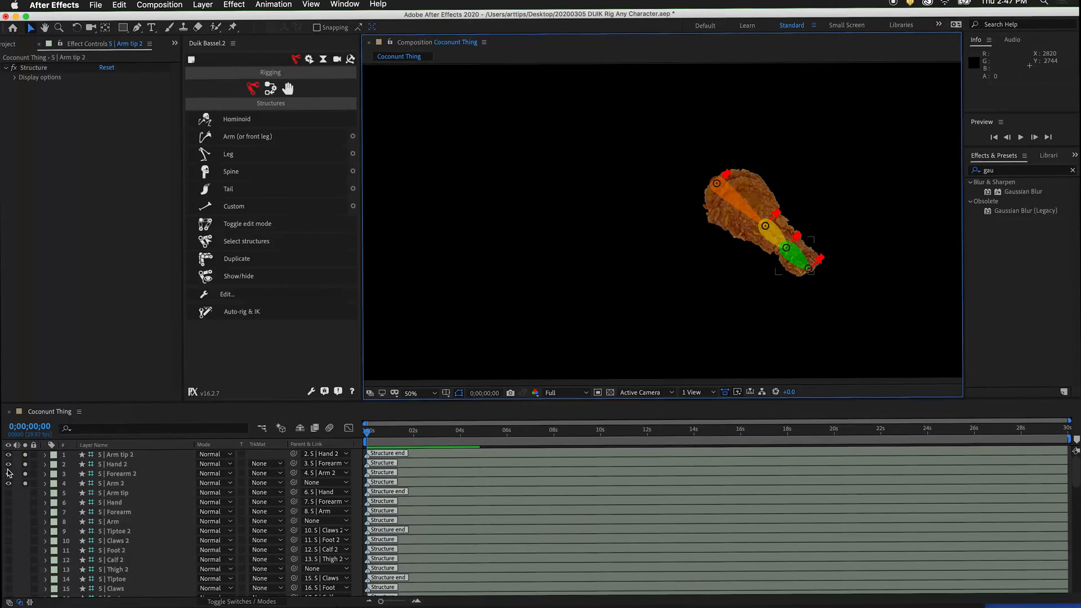
click(8, 453)
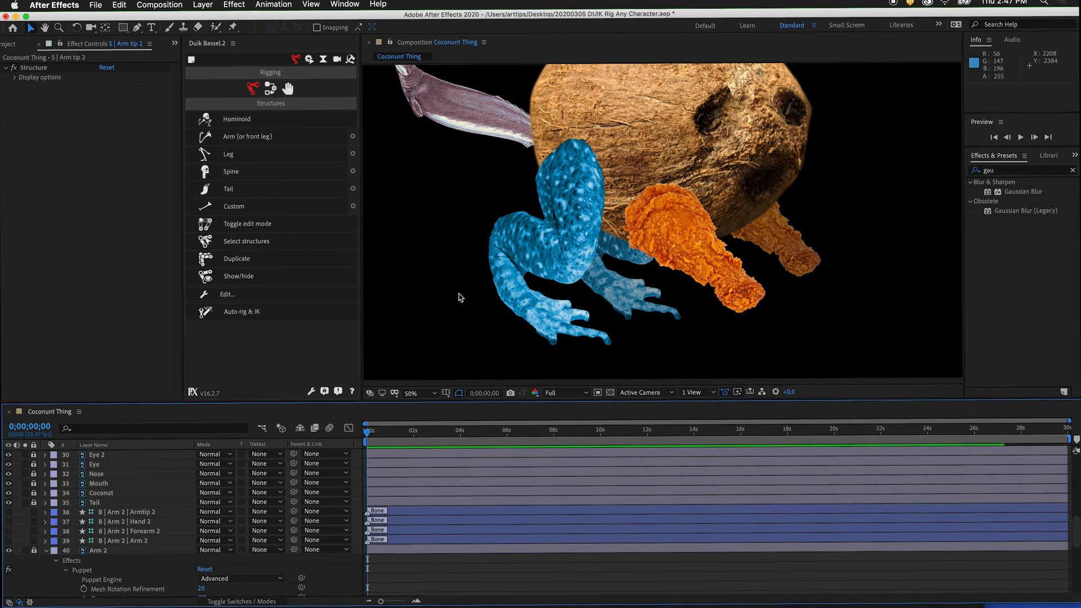
mouse_move(90, 524)
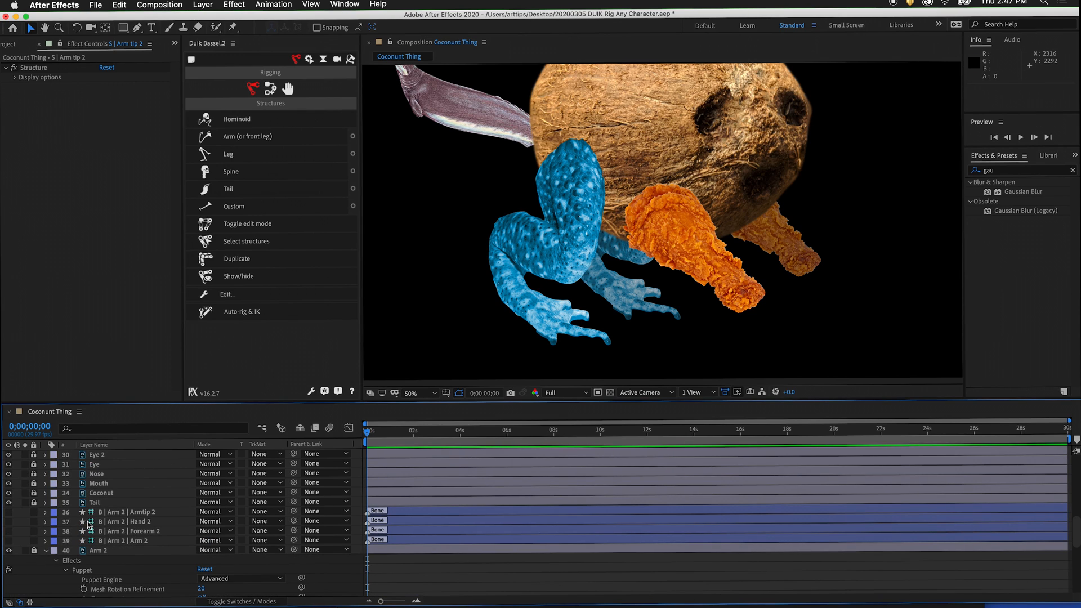
mouse_move(155, 509)
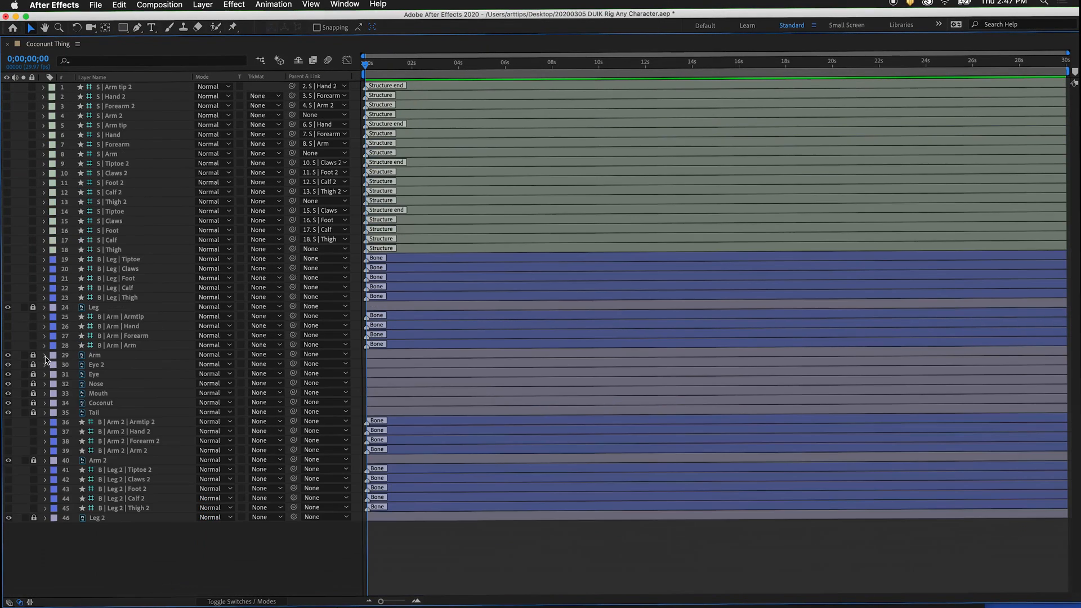
mouse_move(99, 382)
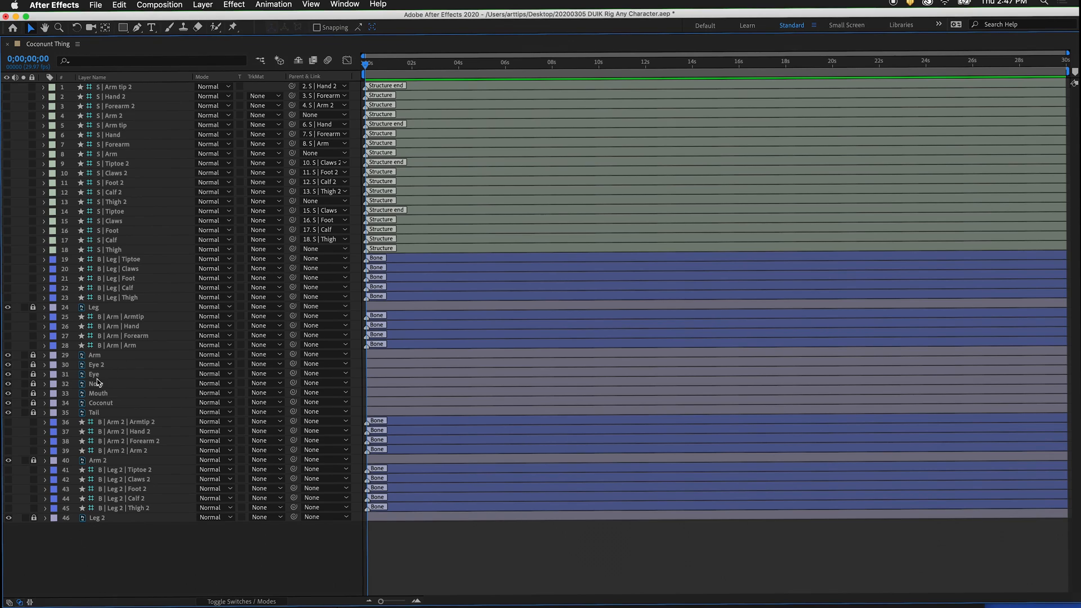
mouse_move(30, 383)
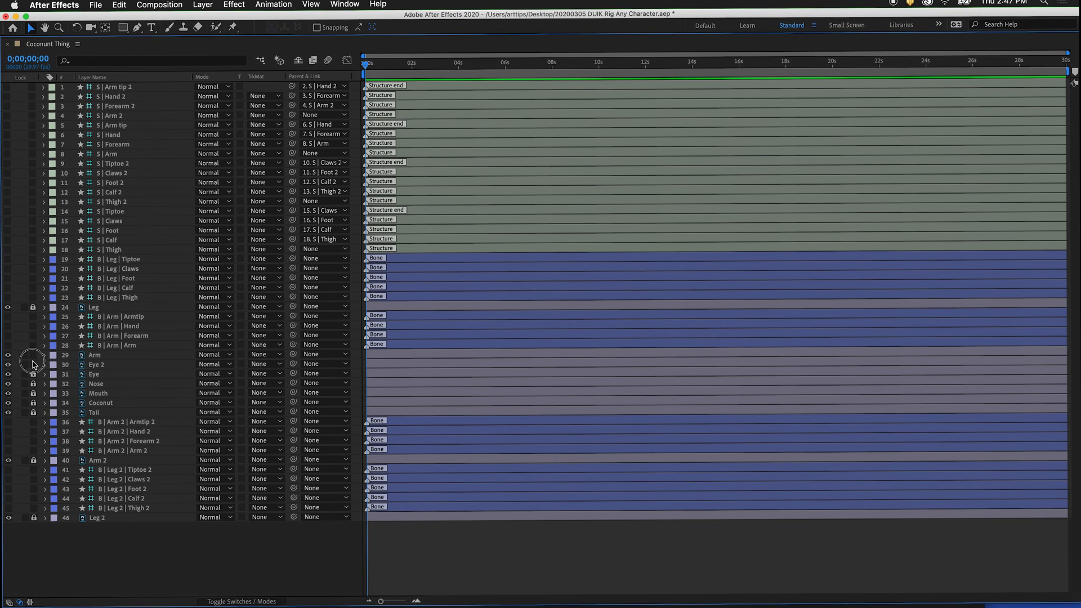
Step: Unlock the eye, nose and mouth layers and pre-compose them into Face
click(97, 363)
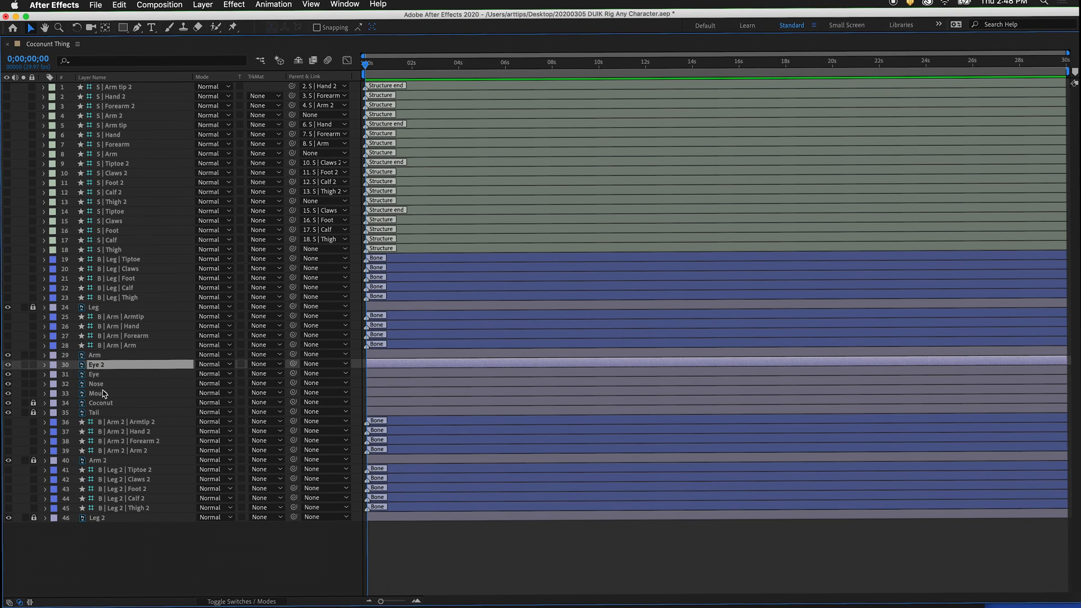
right_click(97, 382)
text(Fa)
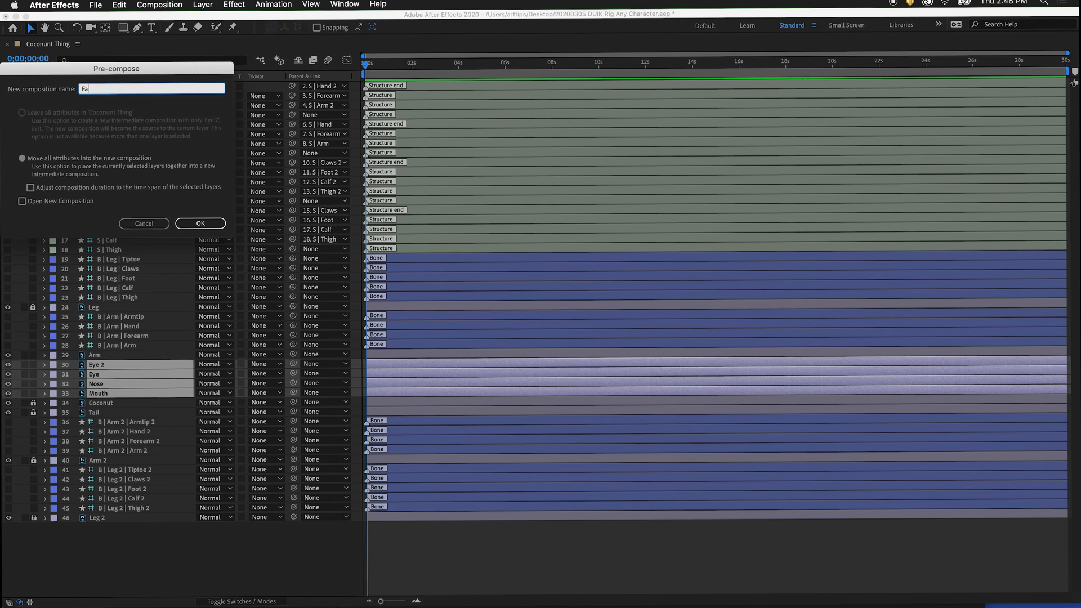
click(200, 222)
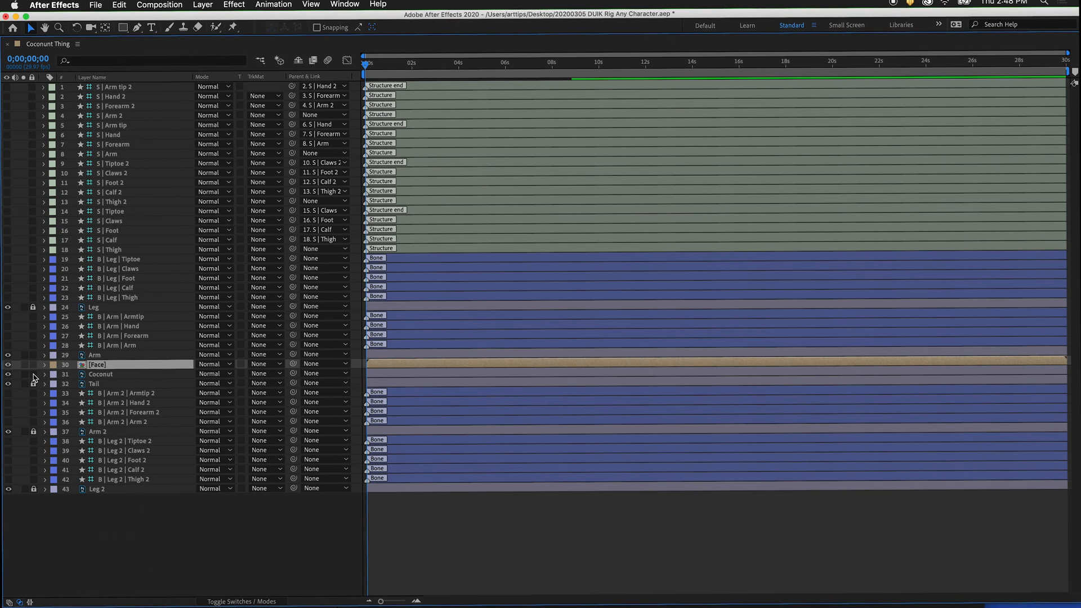
Step: Pre-compose the Face precomp together with Coconut into Body
click(100, 373)
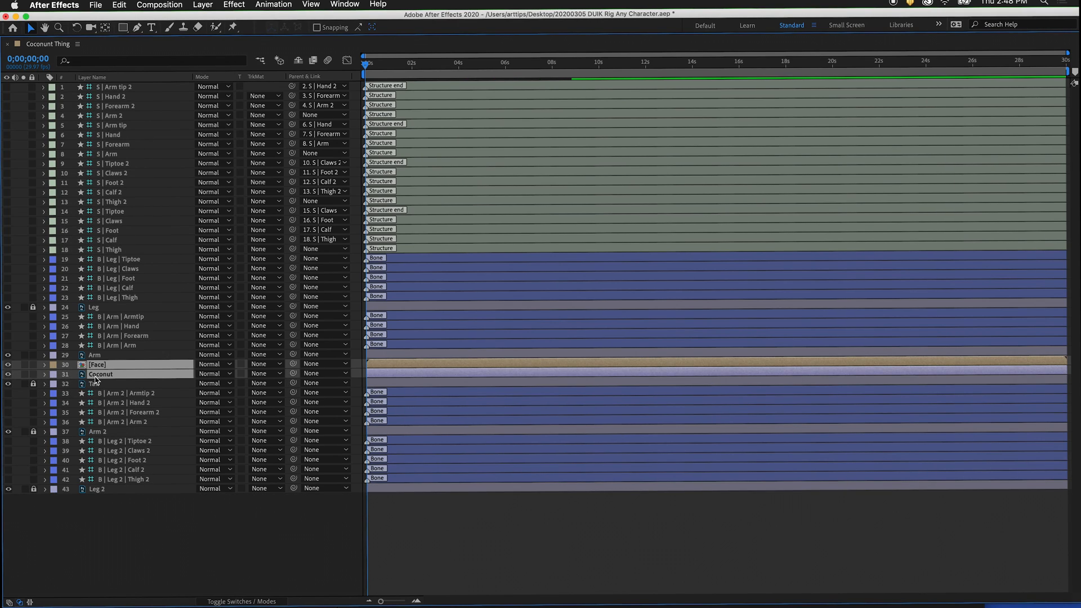
right_click(110, 383)
text(Bo)
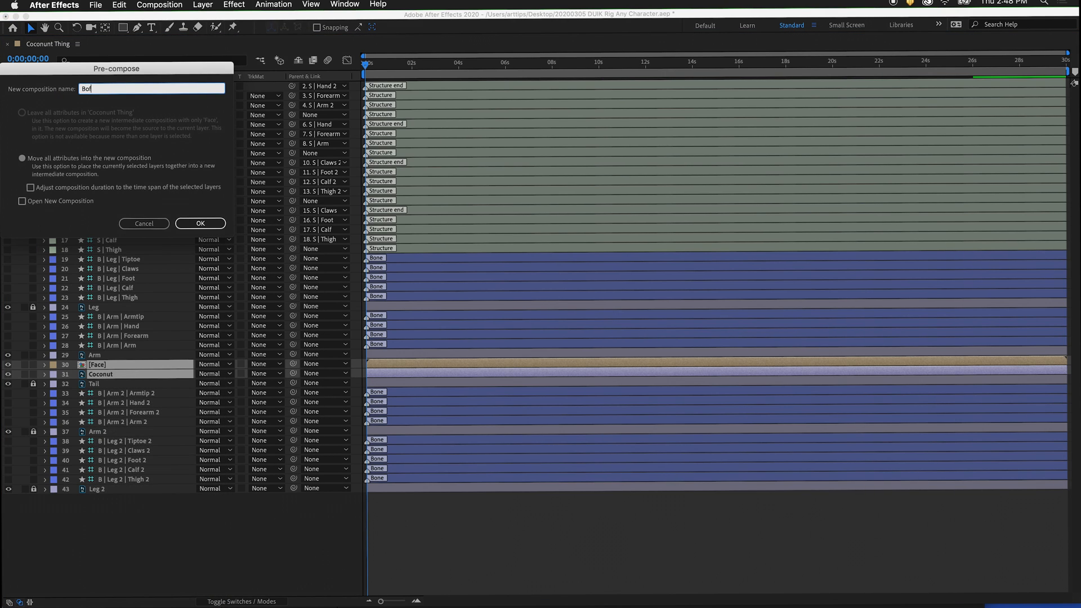
click(201, 223)
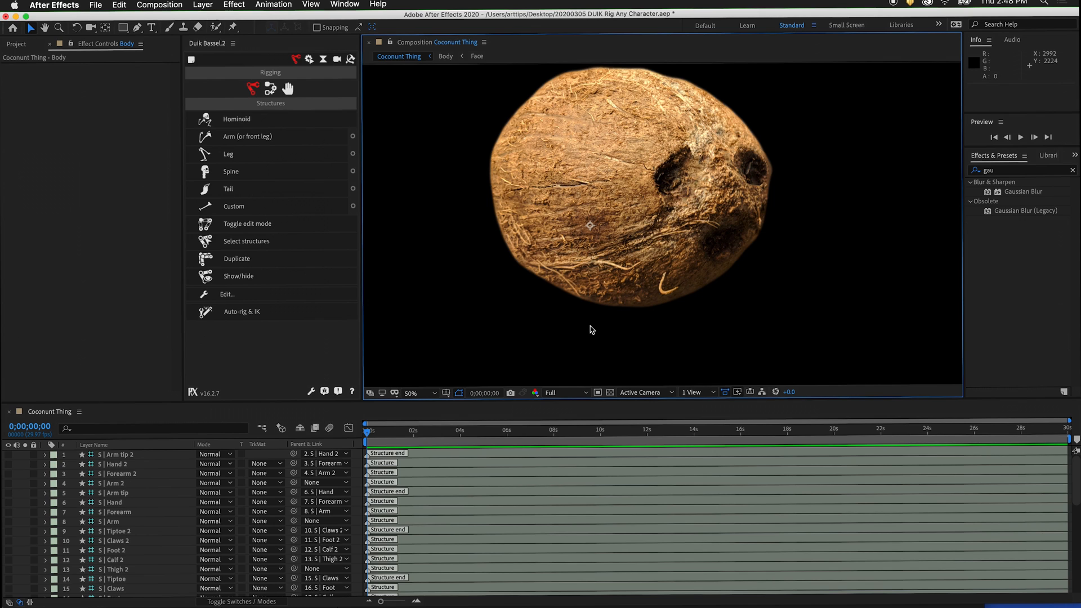
Step: Place six puppet pins on Body and reveal Mesh 1 > Deform to rename them Spine tip, Head, Neck, Spine 2, Spine, Hips
click(232, 27)
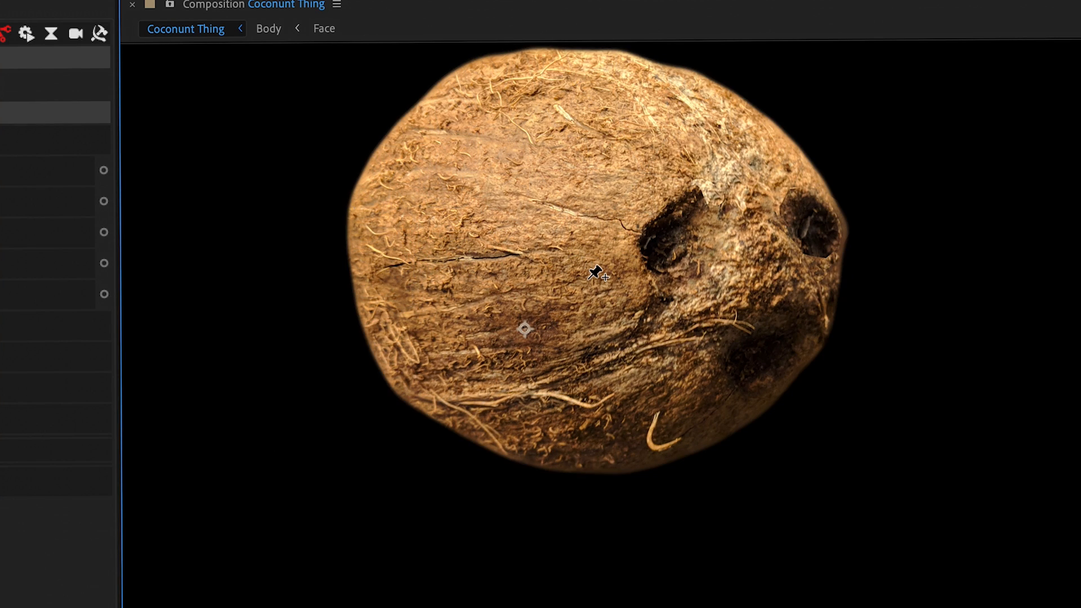
mouse_move(641, 333)
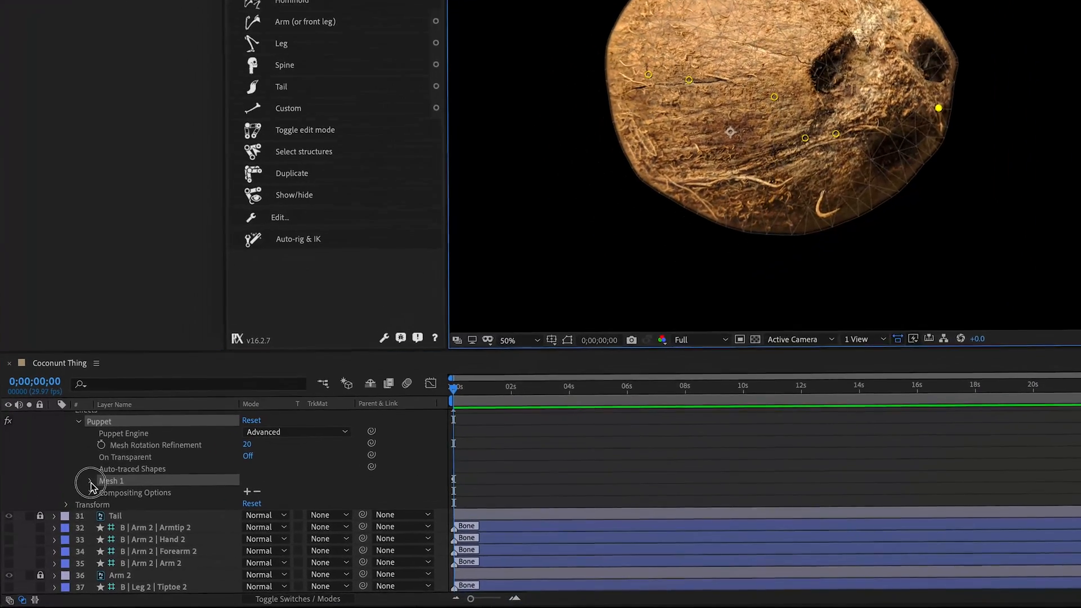
click(79, 481)
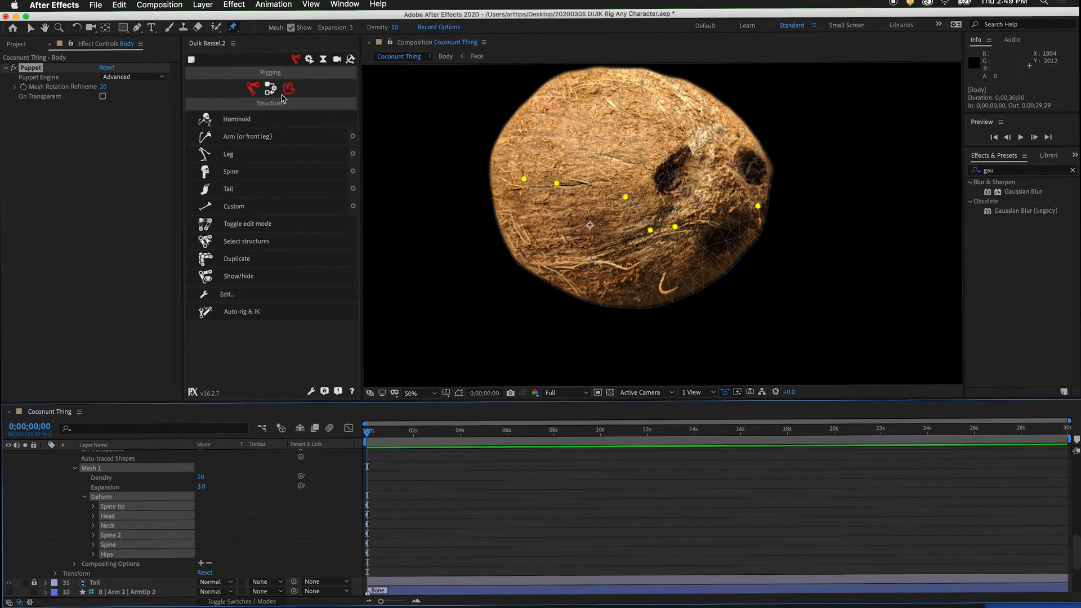
Step: Add Duik bones to the six body pins, create a Spine structure, and unsolo Body to show the whole character
click(271, 88)
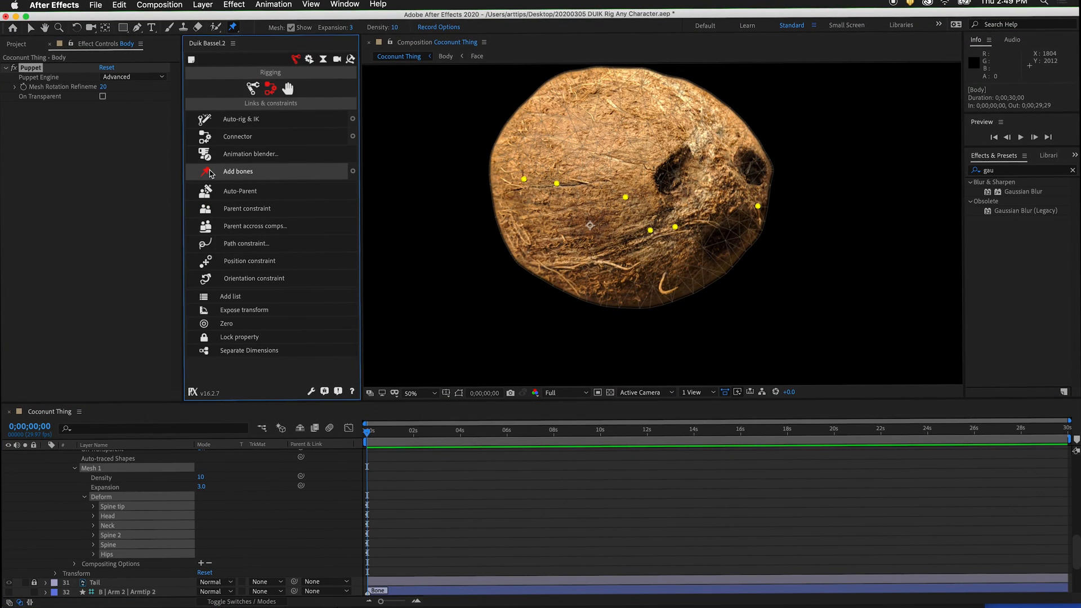
click(237, 171)
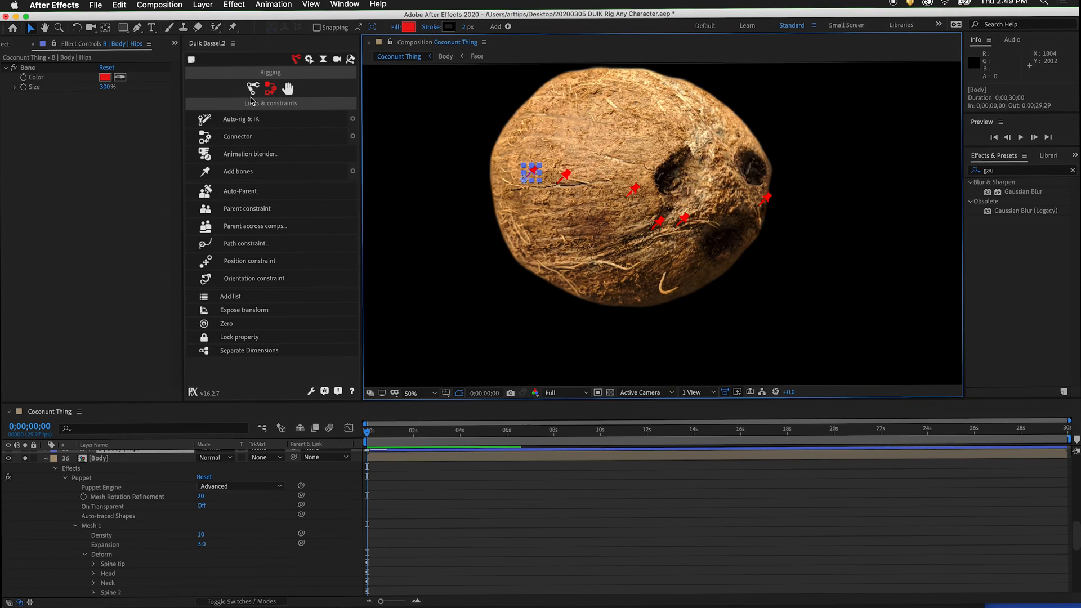
click(271, 87)
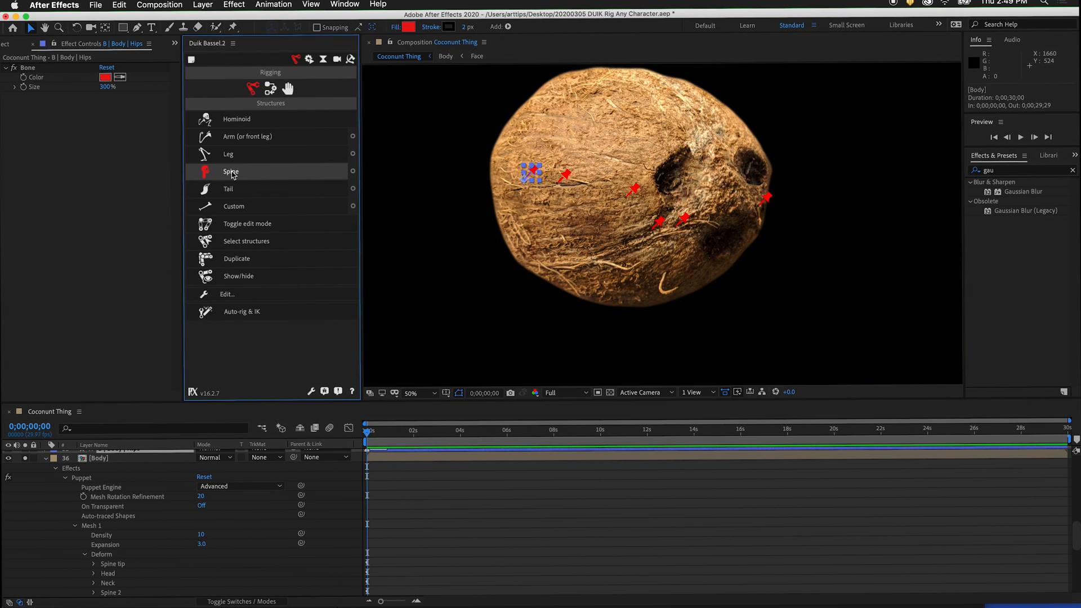
click(231, 171)
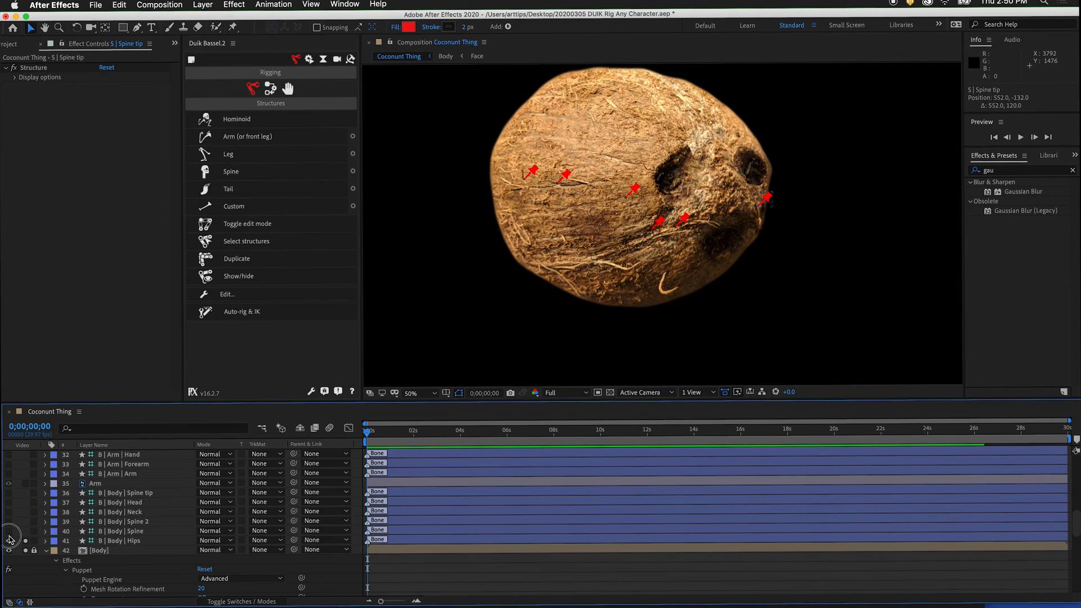
click(9, 550)
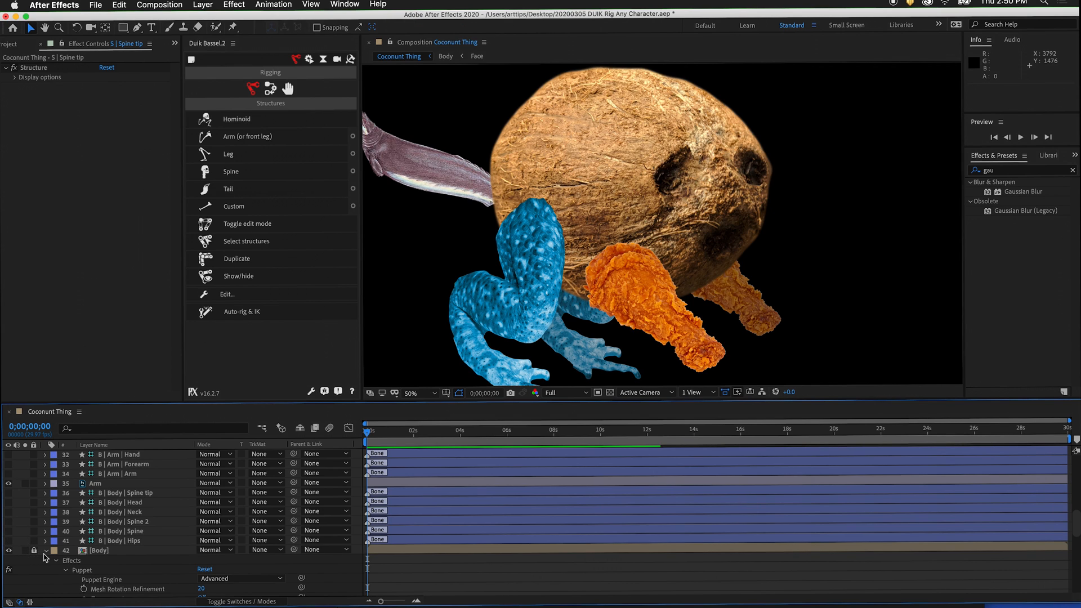
scroll(up, 3)
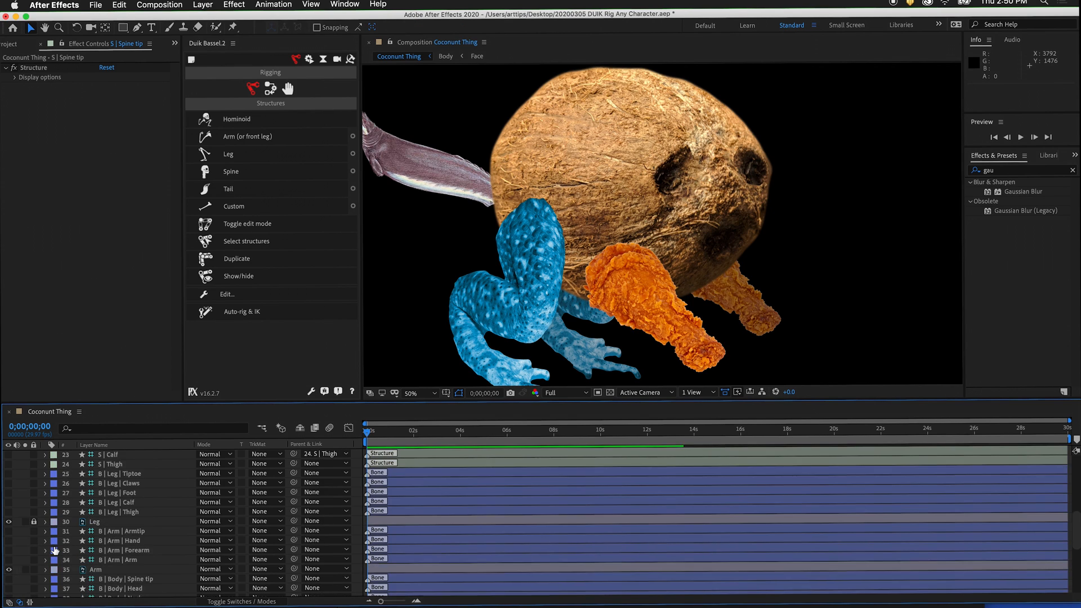
Step: Solo the tail layer and create a Duik Tail structure with tip plus four joints positioned along the tail
scroll(down, 3)
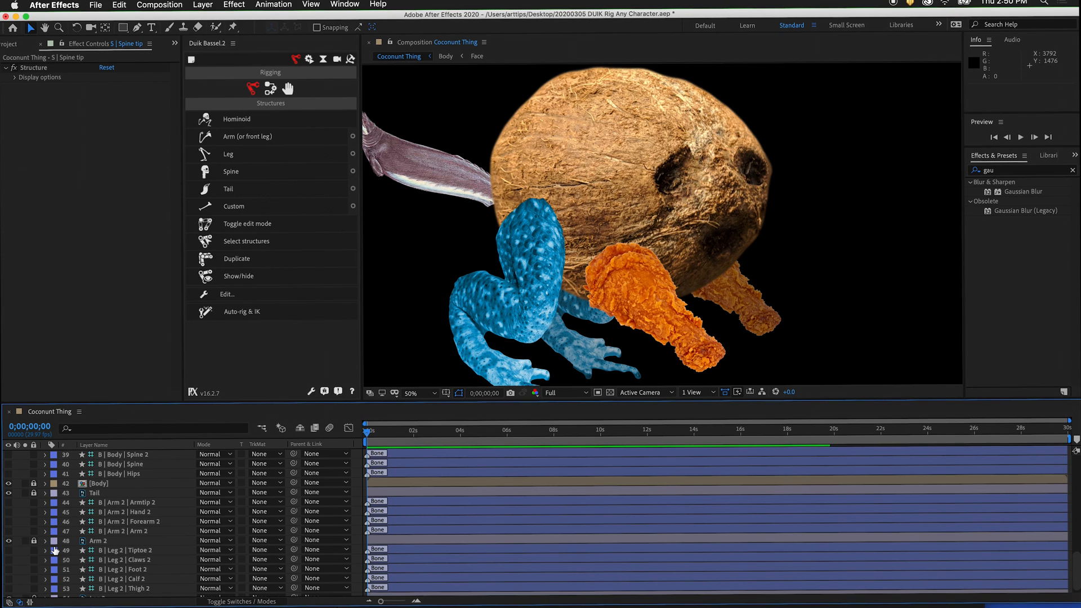
click(8, 492)
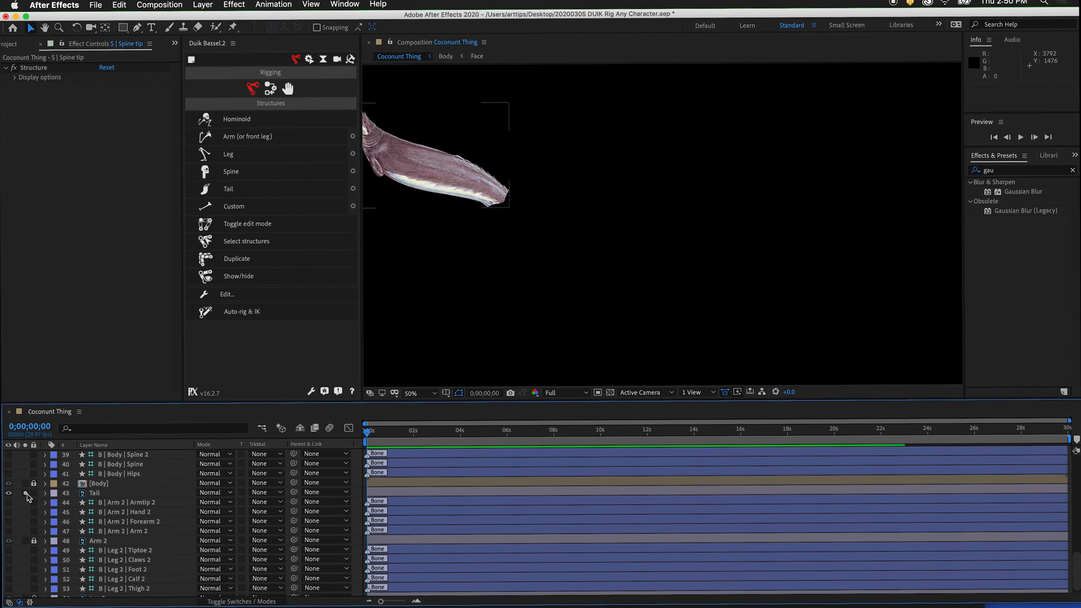
click(233, 27)
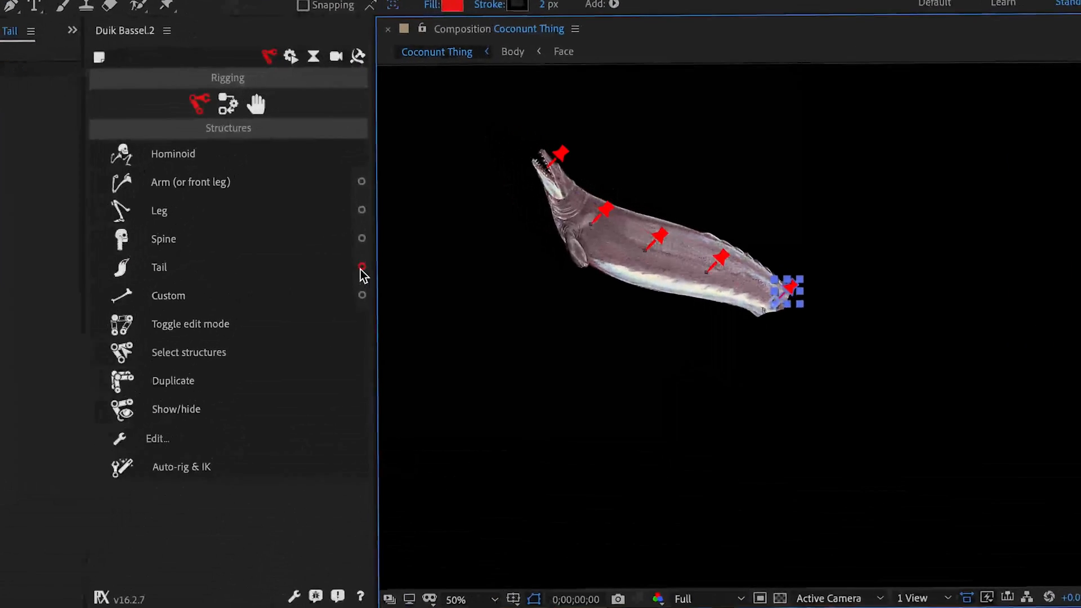
click(159, 267)
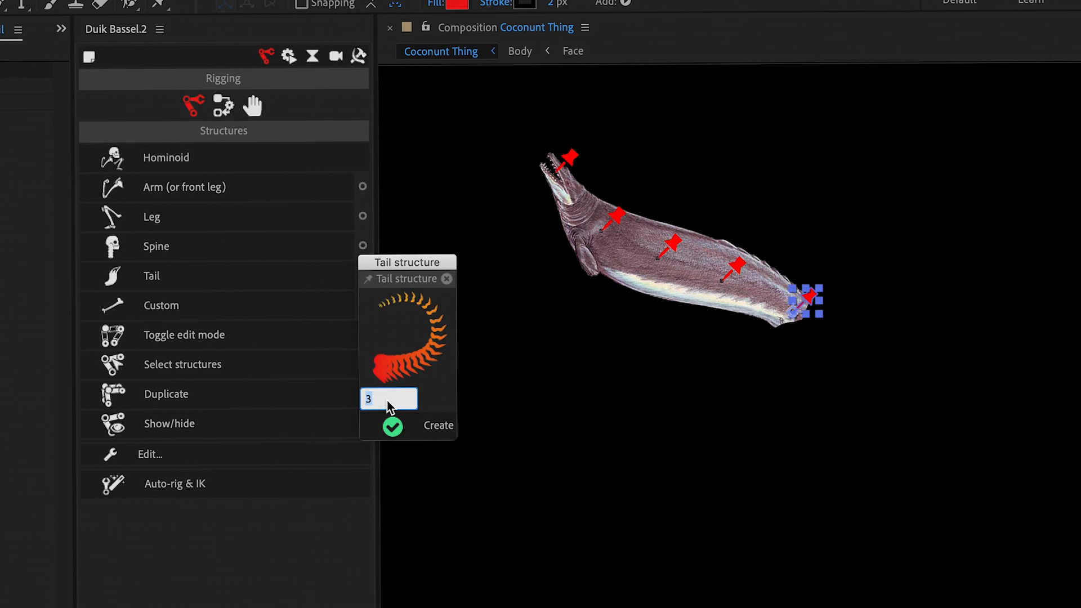
click(438, 425)
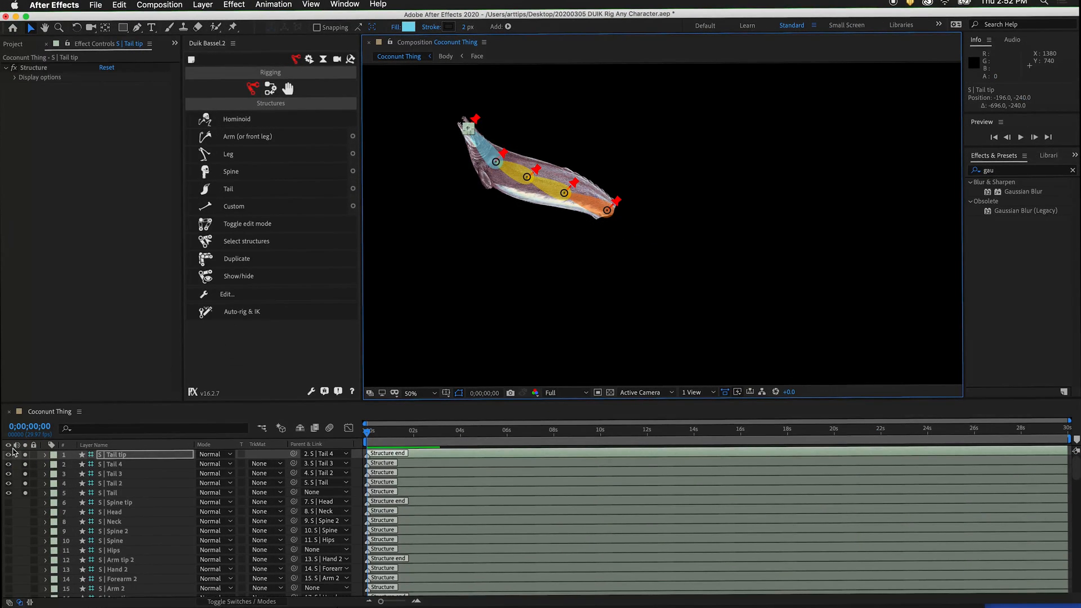
scroll(down, 3)
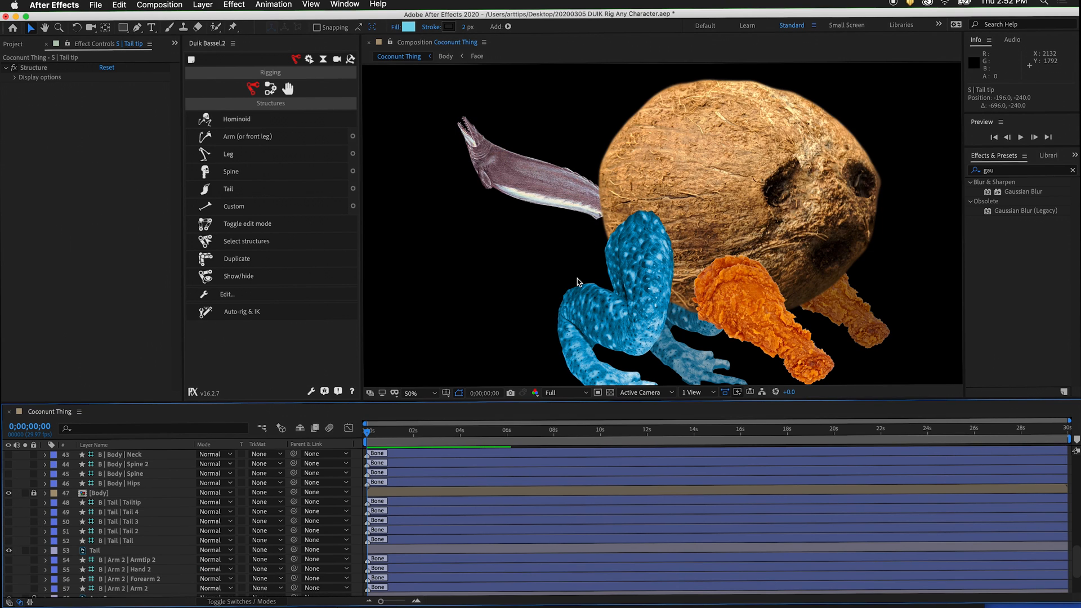
Step: Maximize the timeline and pick-whip each bone layer's Parent & Link to its matching structure layer
click(411, 391)
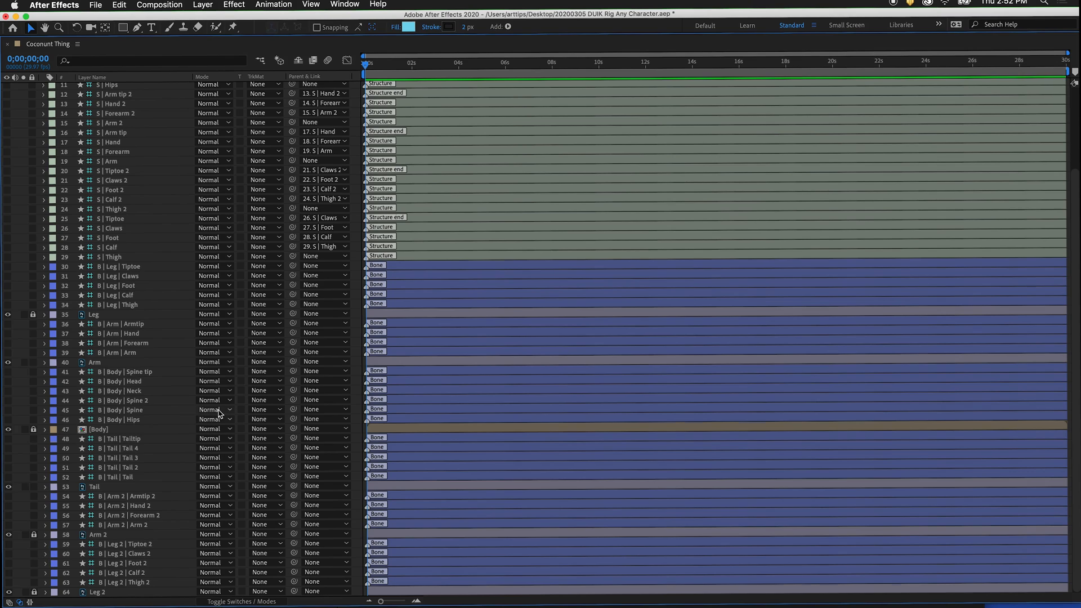
scroll(up, 3)
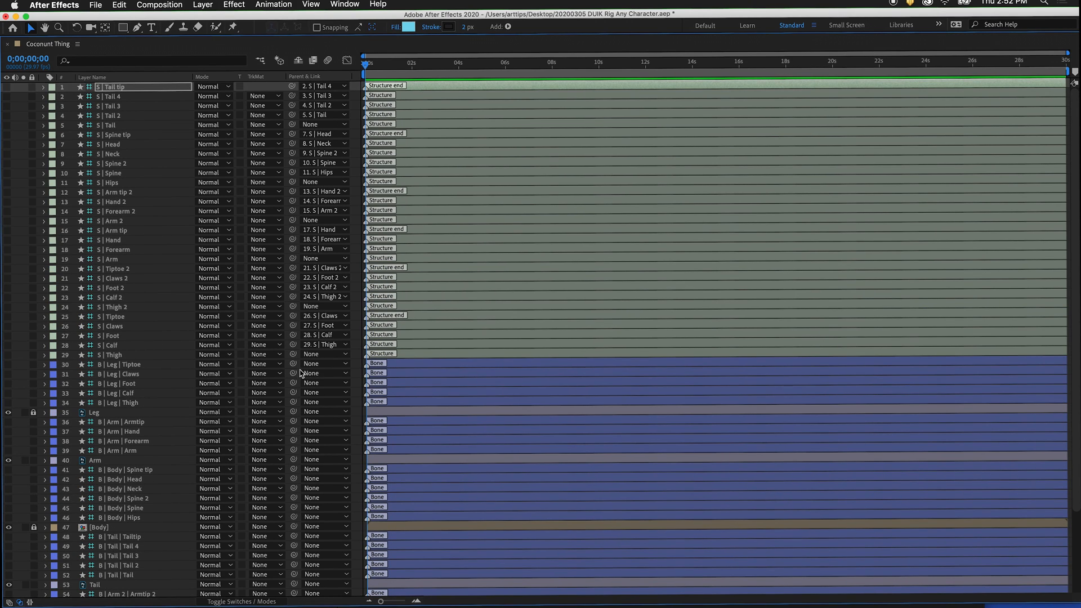
mouse_move(294, 365)
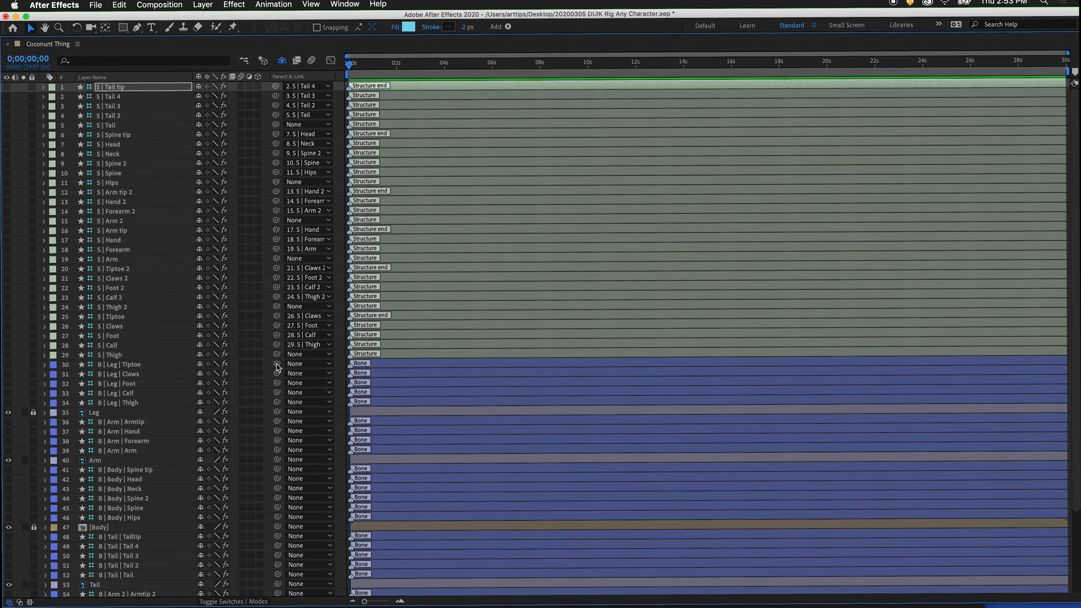
mouse_move(277, 363)
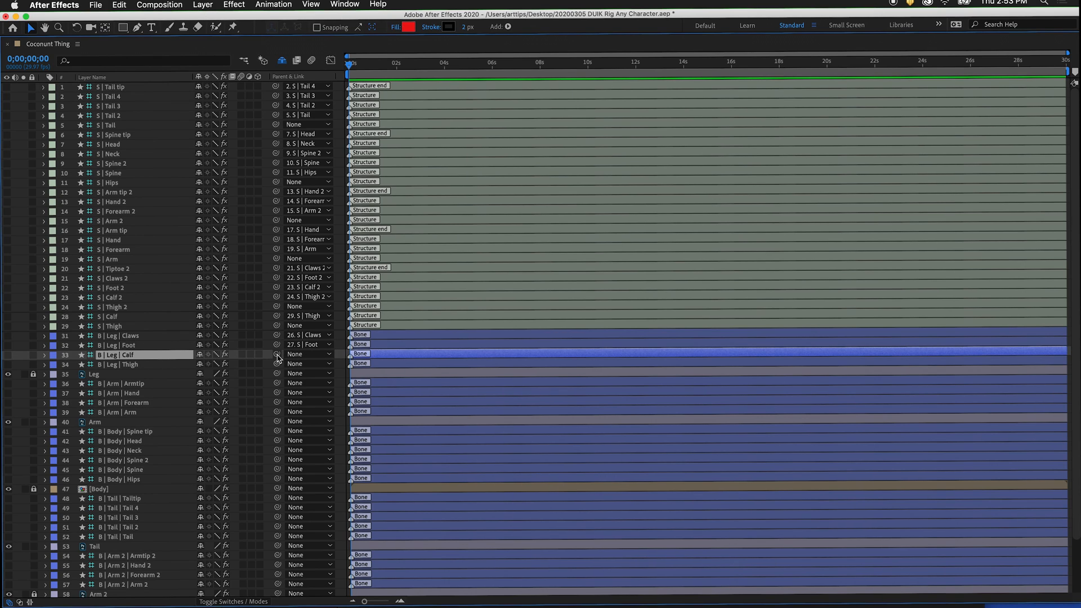
click(277, 354)
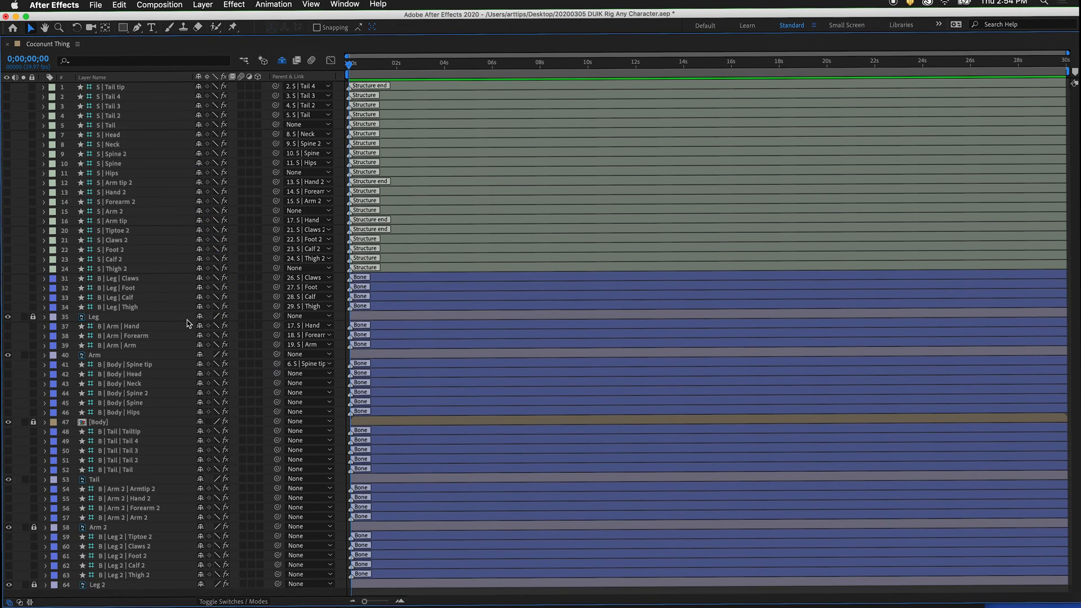
scroll(down, 3)
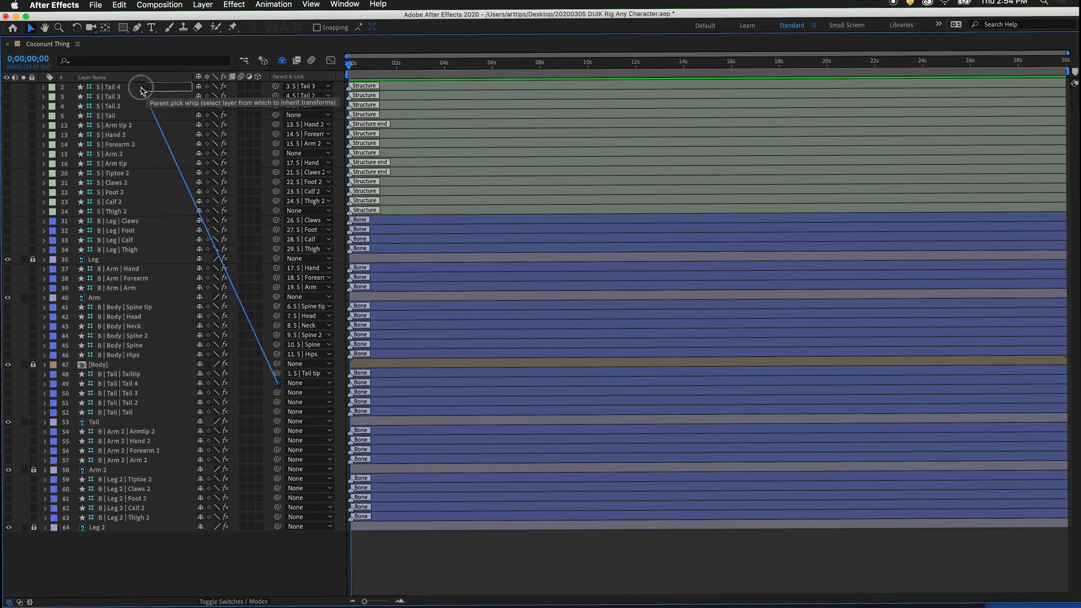
scroll(down, 3)
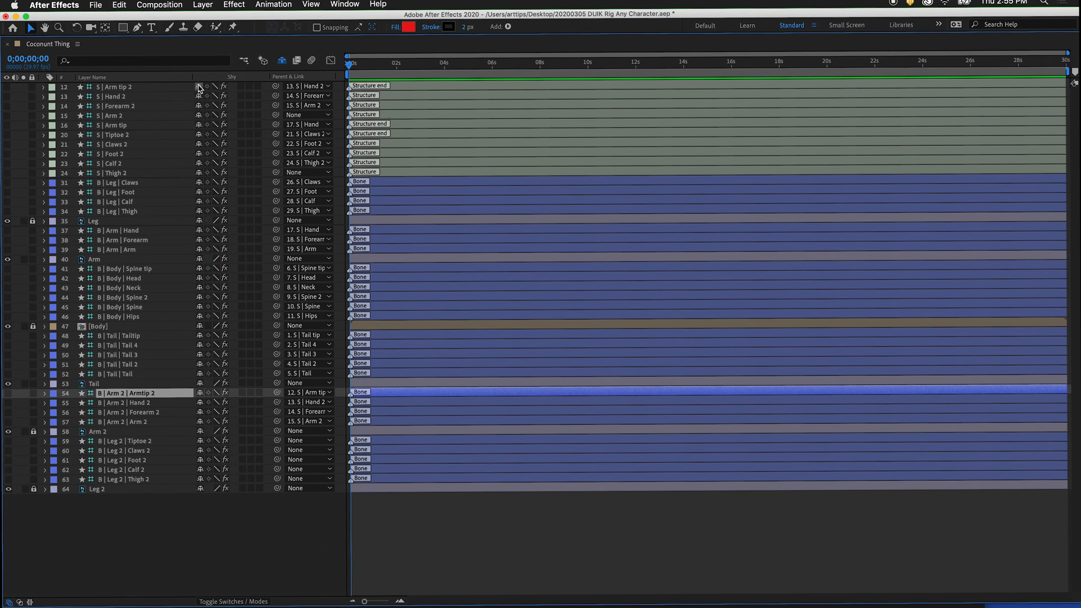
scroll(down, 3)
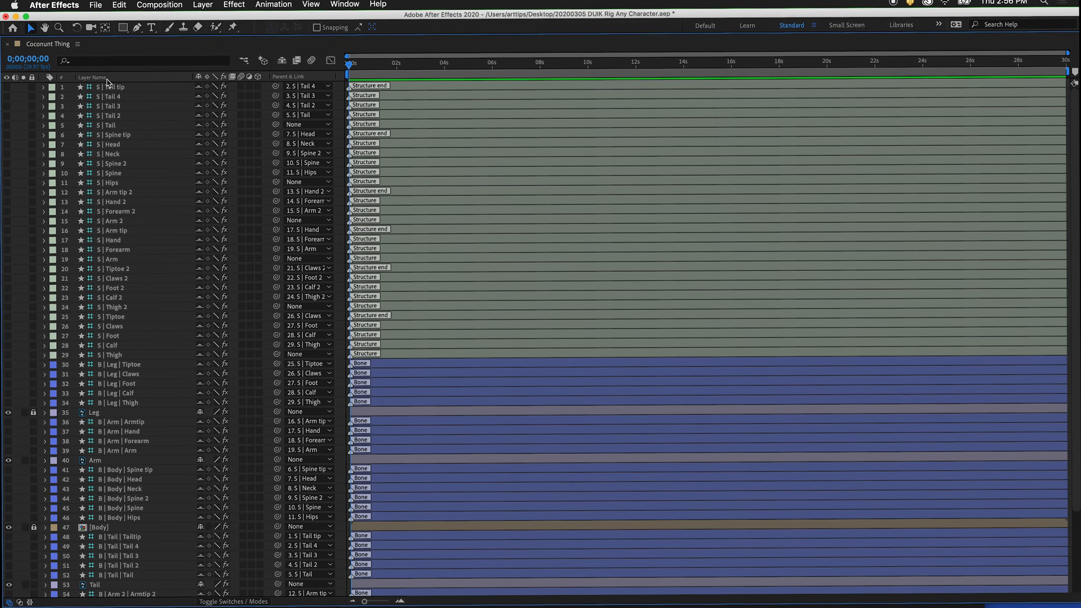
Step: Restore the workspace and run Duik's Auto-rig & IK on the selected structures to generate controllers
click(113, 87)
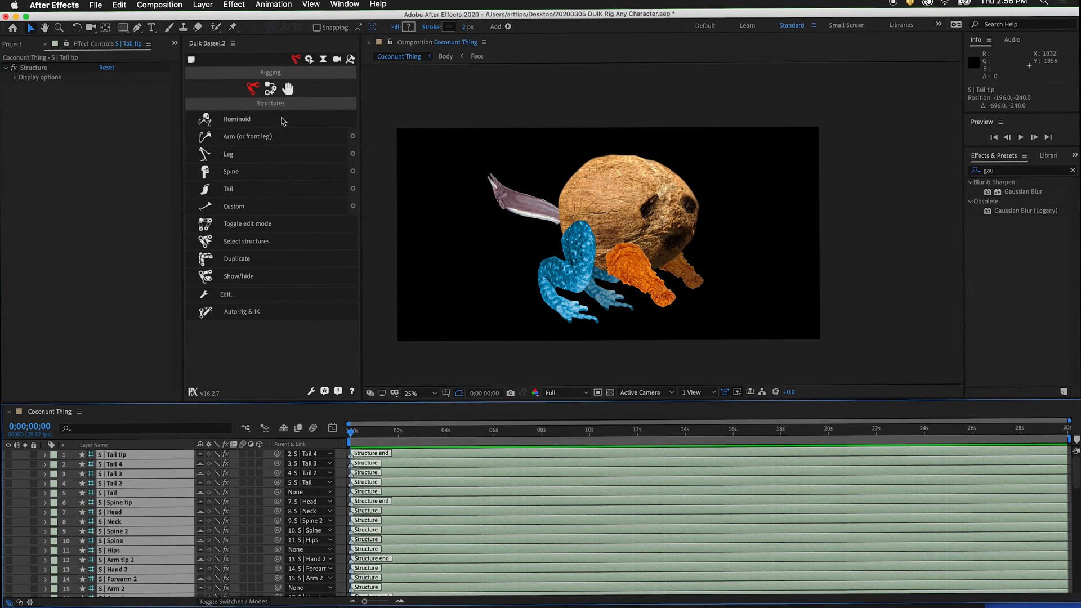
click(272, 88)
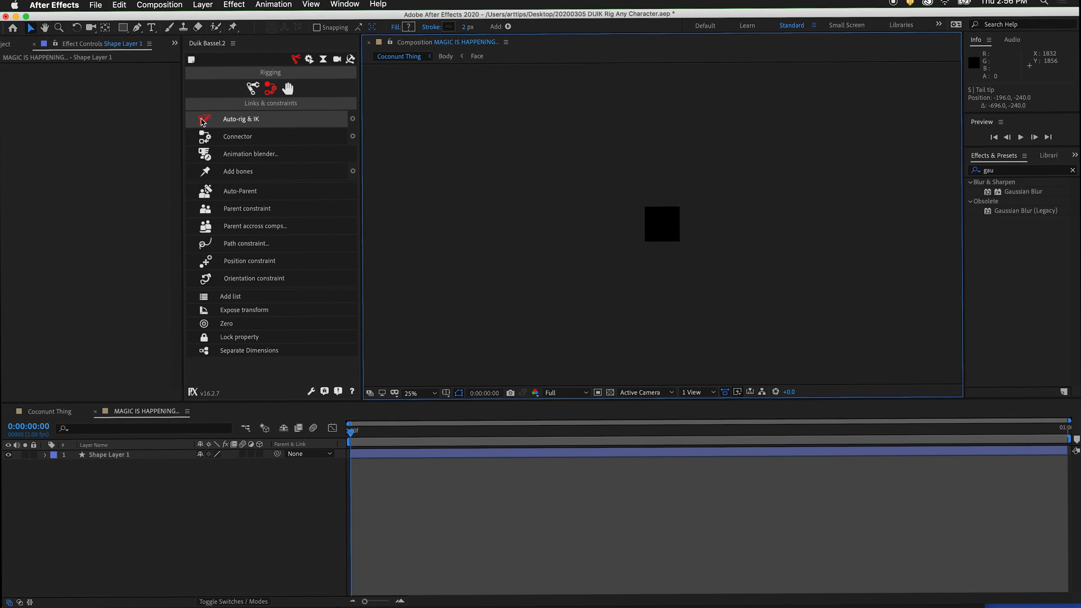
click(241, 118)
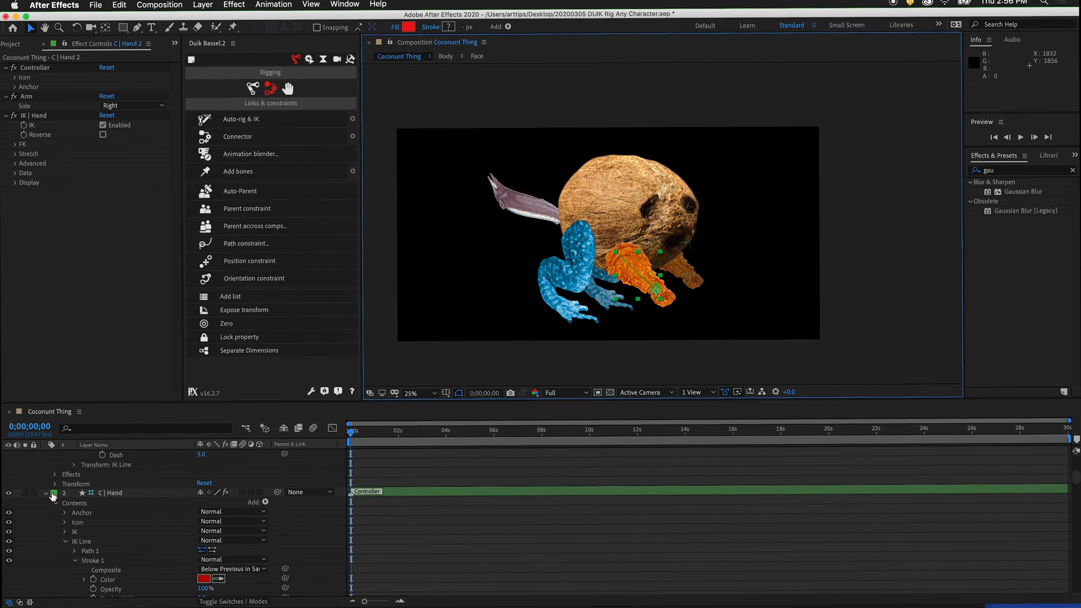
Step: Collapse the properties of the new controller layers, including Hand 2
click(54, 495)
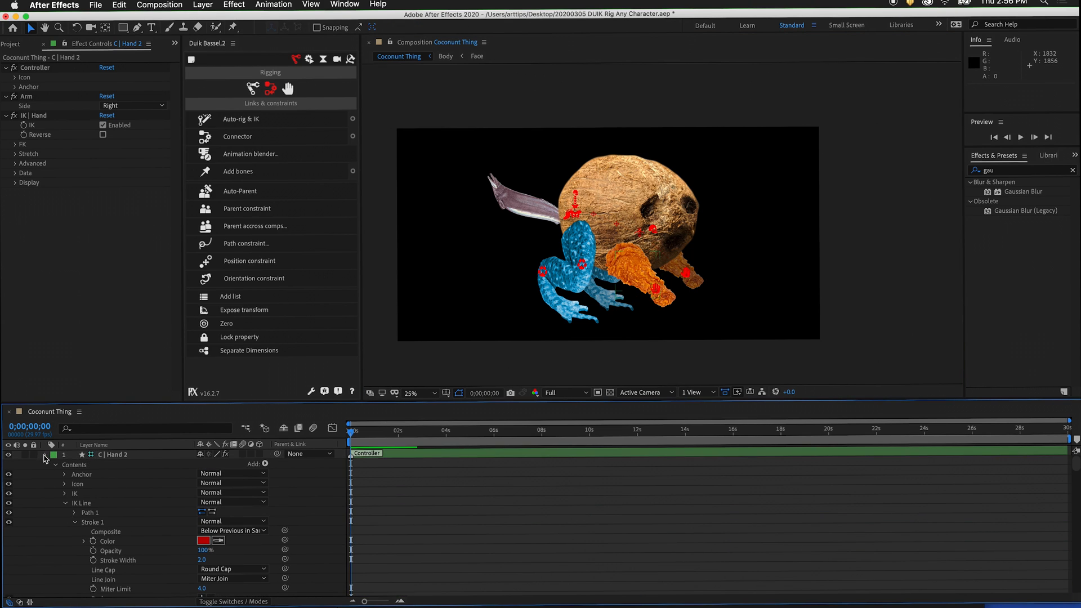
click(55, 454)
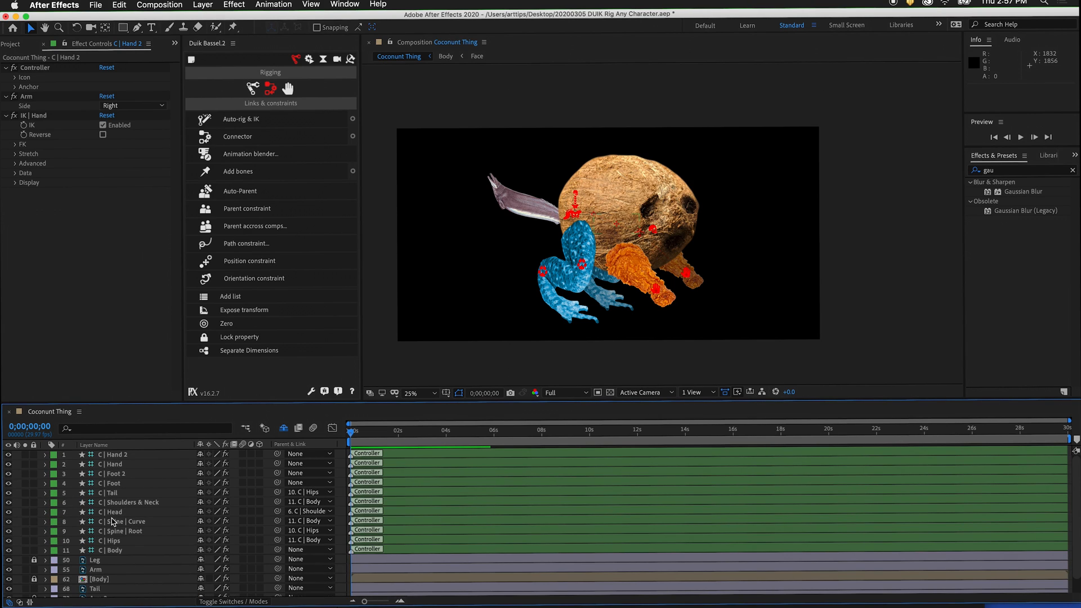
scroll(down, 3)
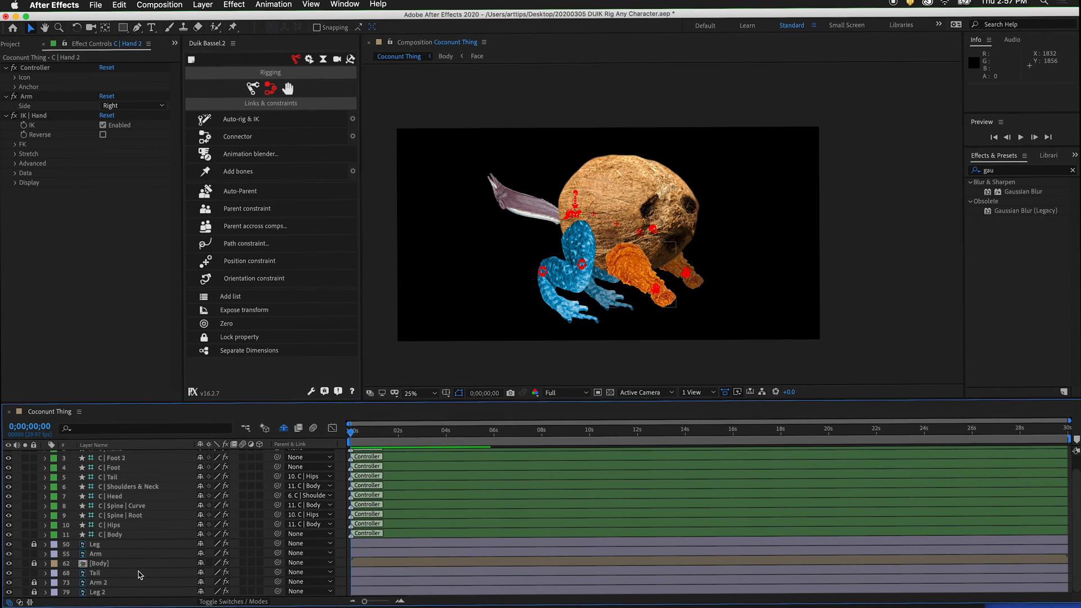
mouse_move(35, 562)
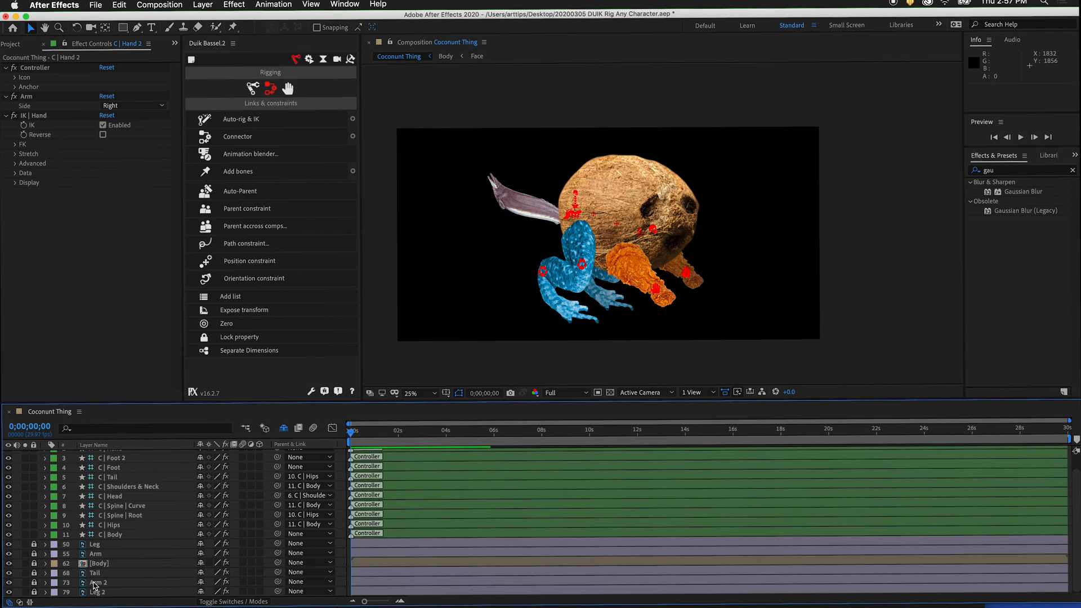
mouse_move(131, 533)
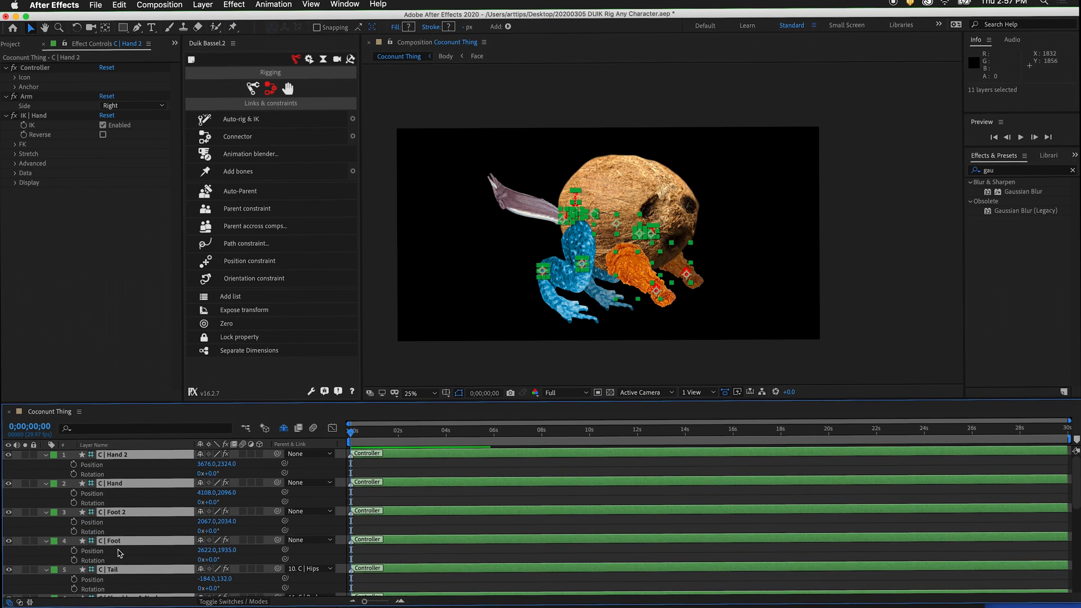
mouse_move(228, 455)
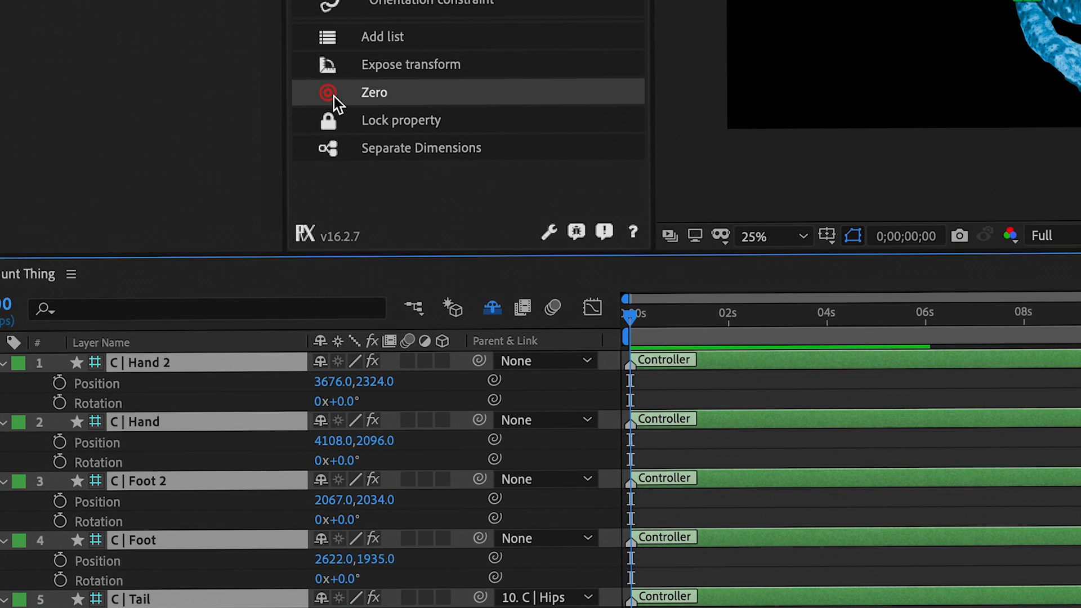
Step: Apply Duik Zero to all eleven controllers, resetting positions to 0,0 under new Zero layers
click(374, 93)
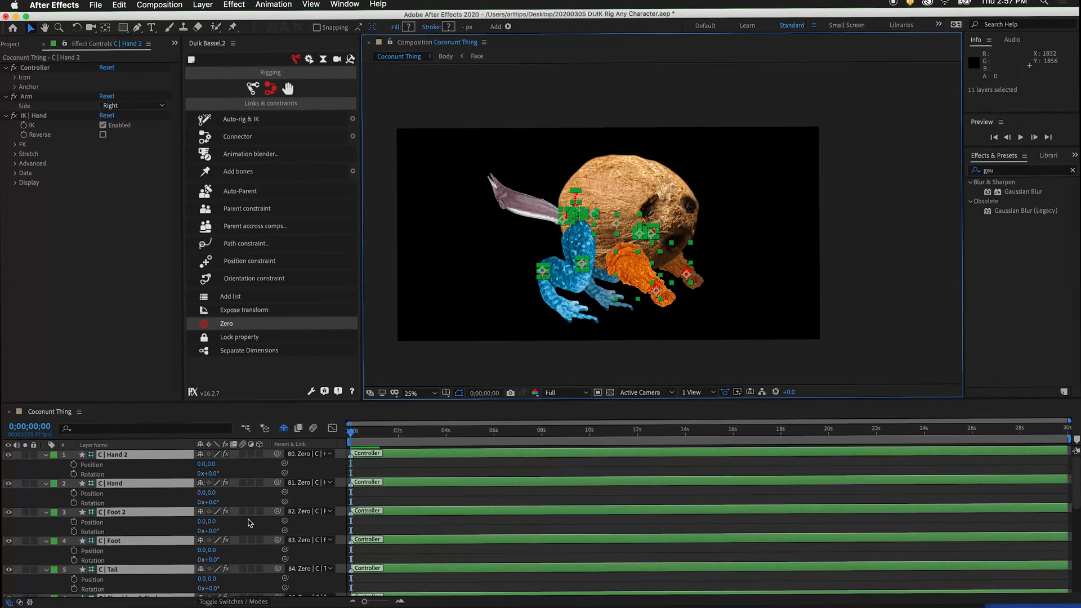
mouse_move(192, 475)
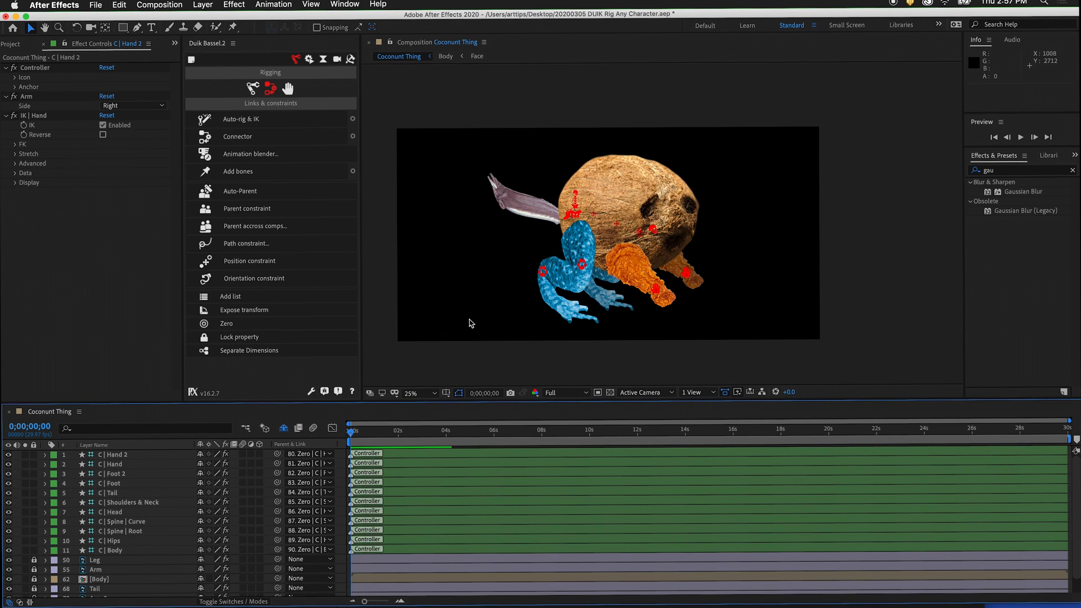
mouse_move(545, 280)
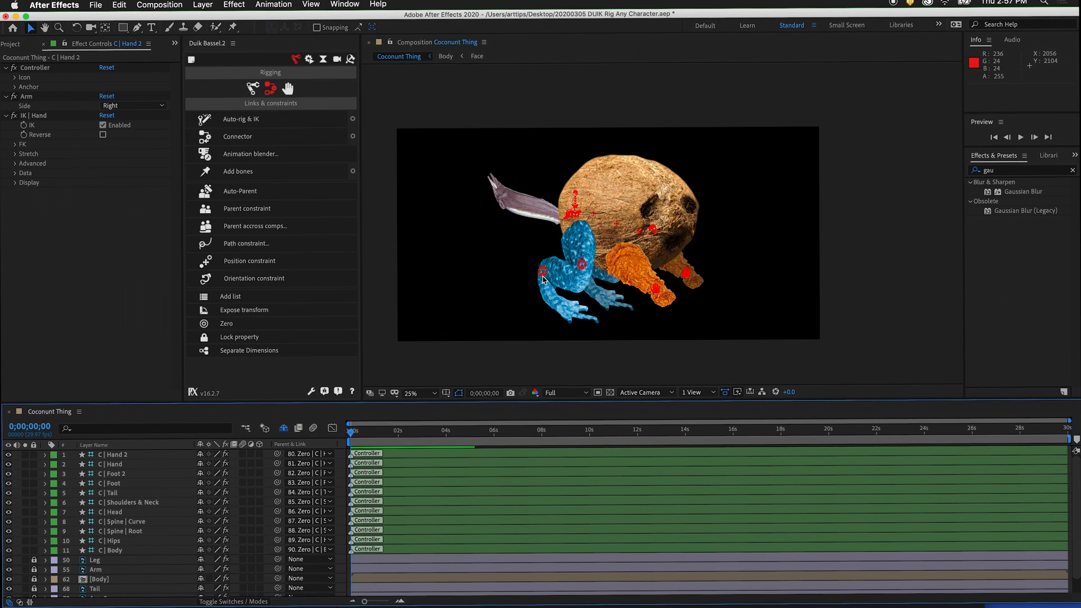
mouse_move(279, 403)
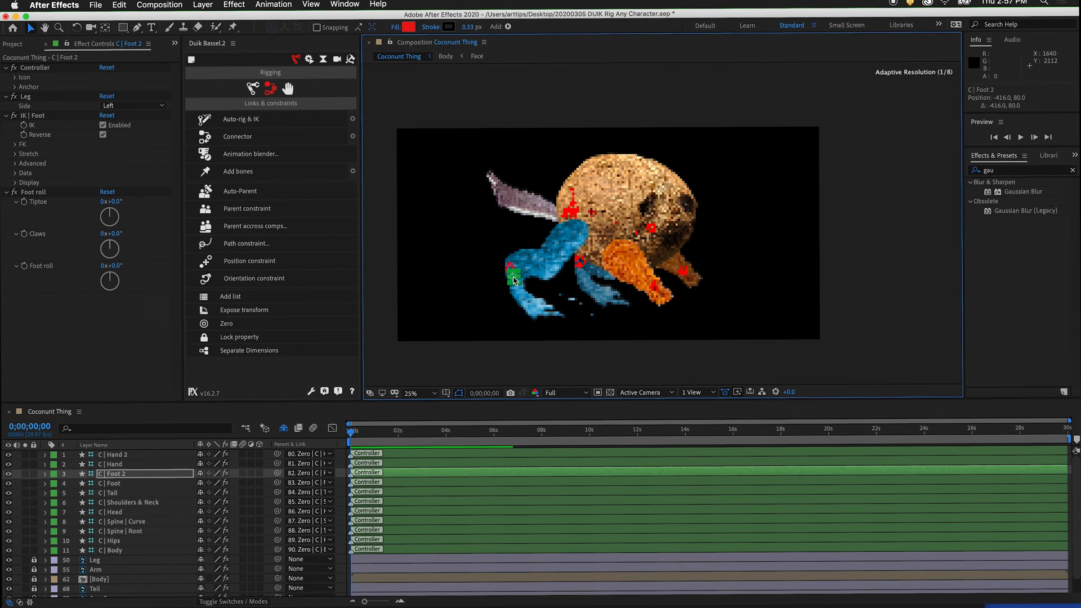
key(cmd+z)
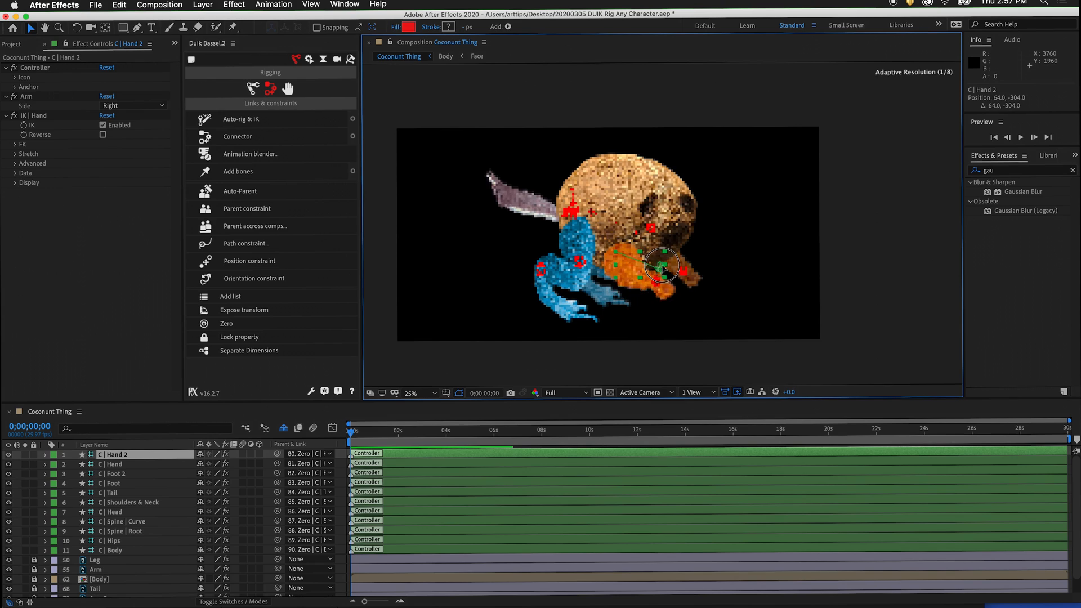
key(cmd+z)
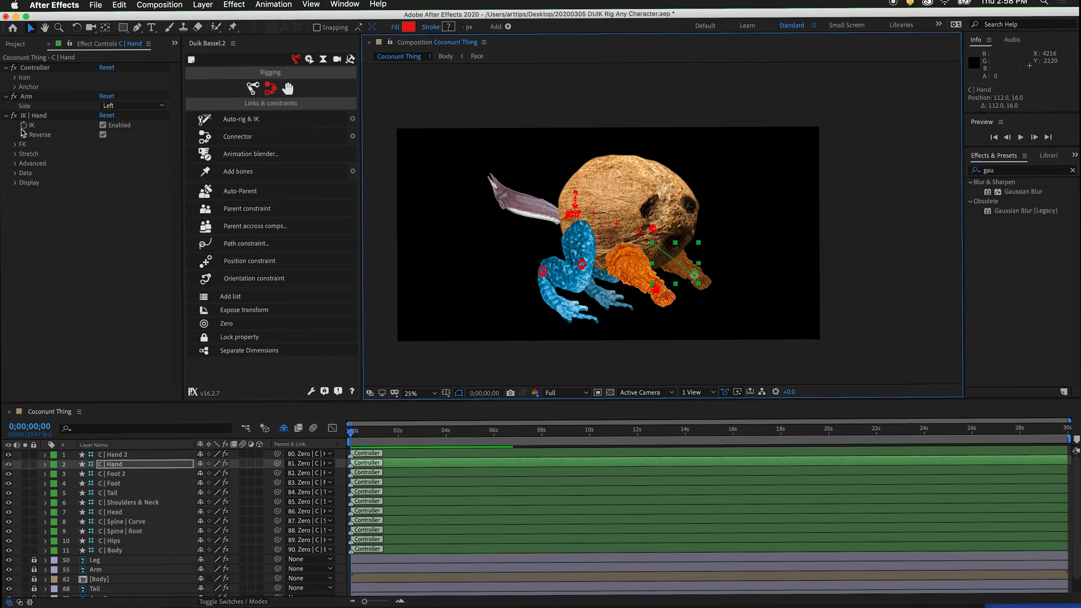
key(cmd+z)
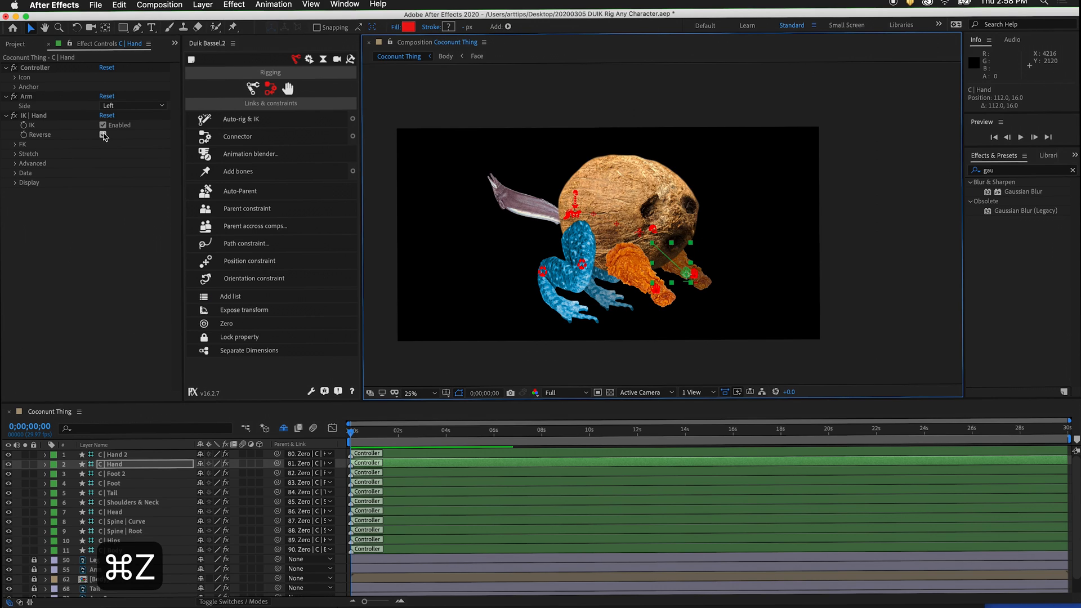
key(cmd+z)
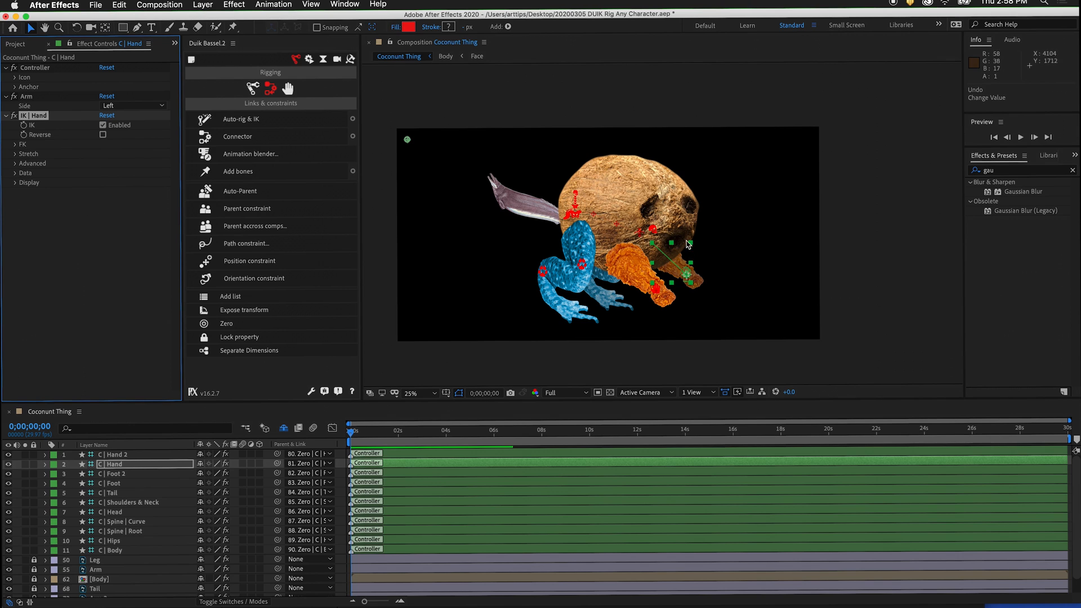